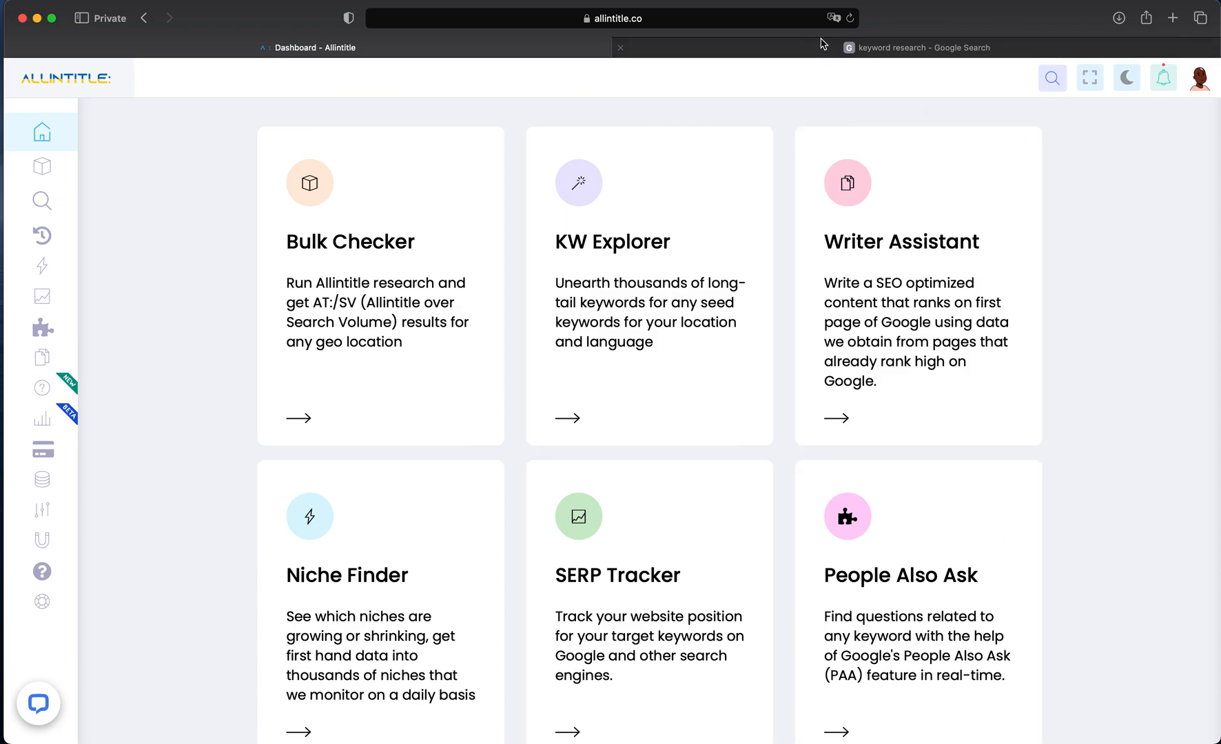
Review the keyword research results, then return to the Allintitle dashboard.
{"action": "left_click", "coordinate": [917, 47]}
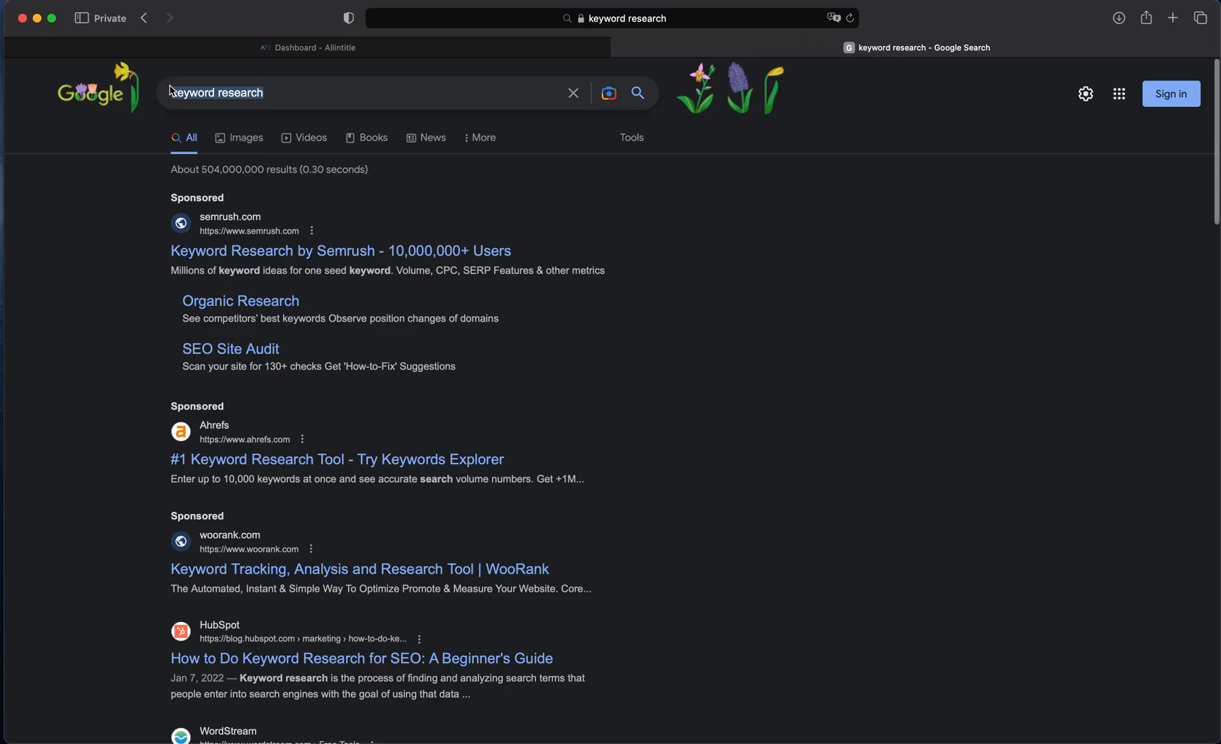
{"action": "scroll", "scroll_direction": "down", "scroll_amount": 3}
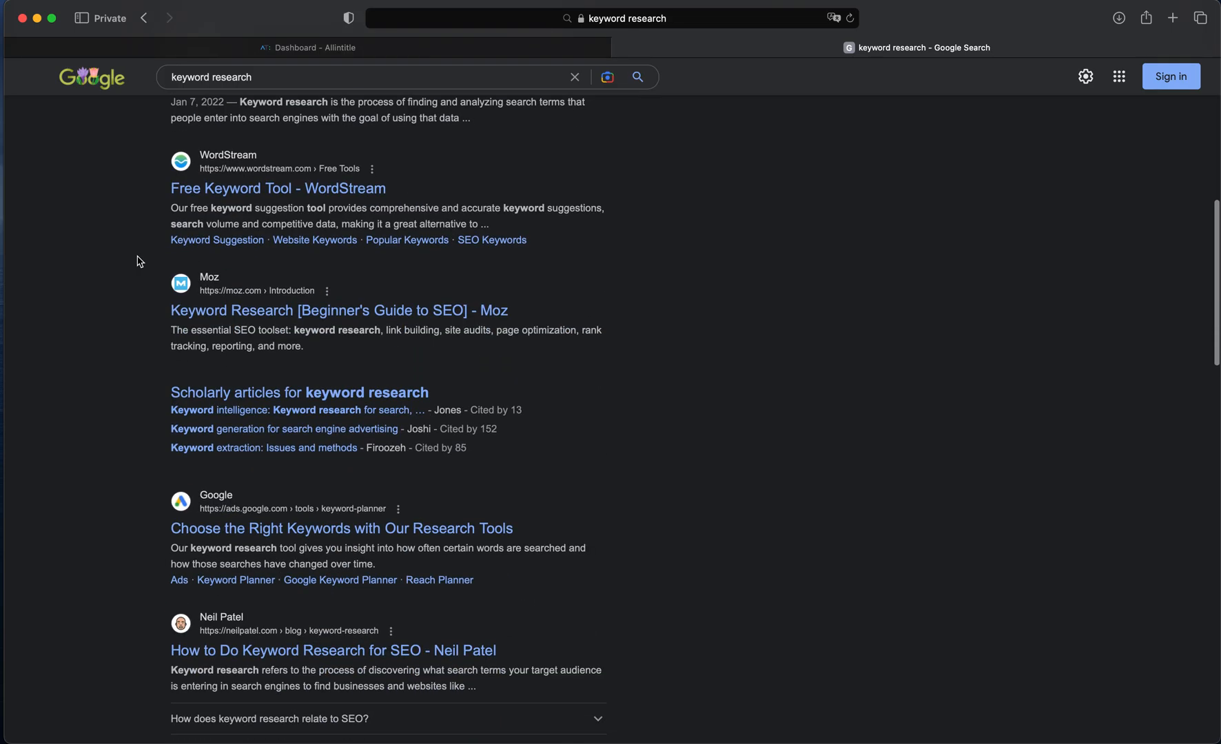
{"action": "scroll", "scroll_direction": "down", "scroll_amount": 3}
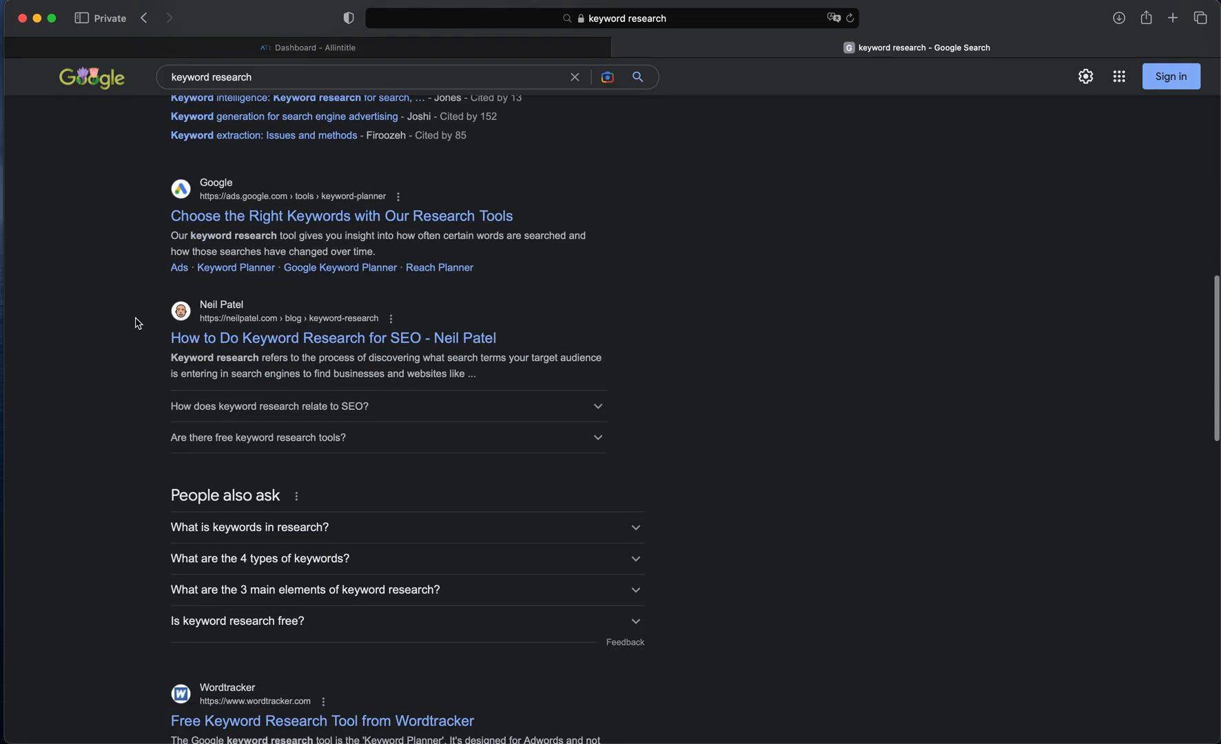
{"action": "scroll", "scroll_direction": "down", "scroll_amount": 3}
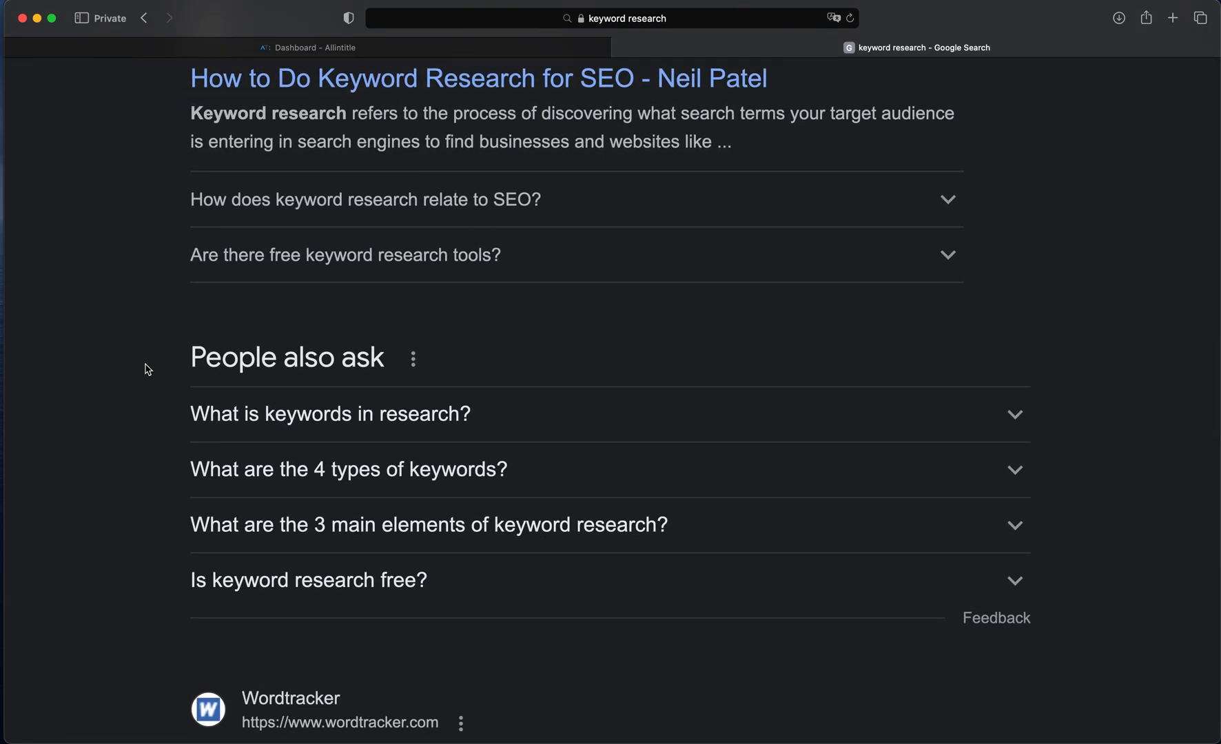
{"action": "mouse_move", "coordinate": [44, 379]}
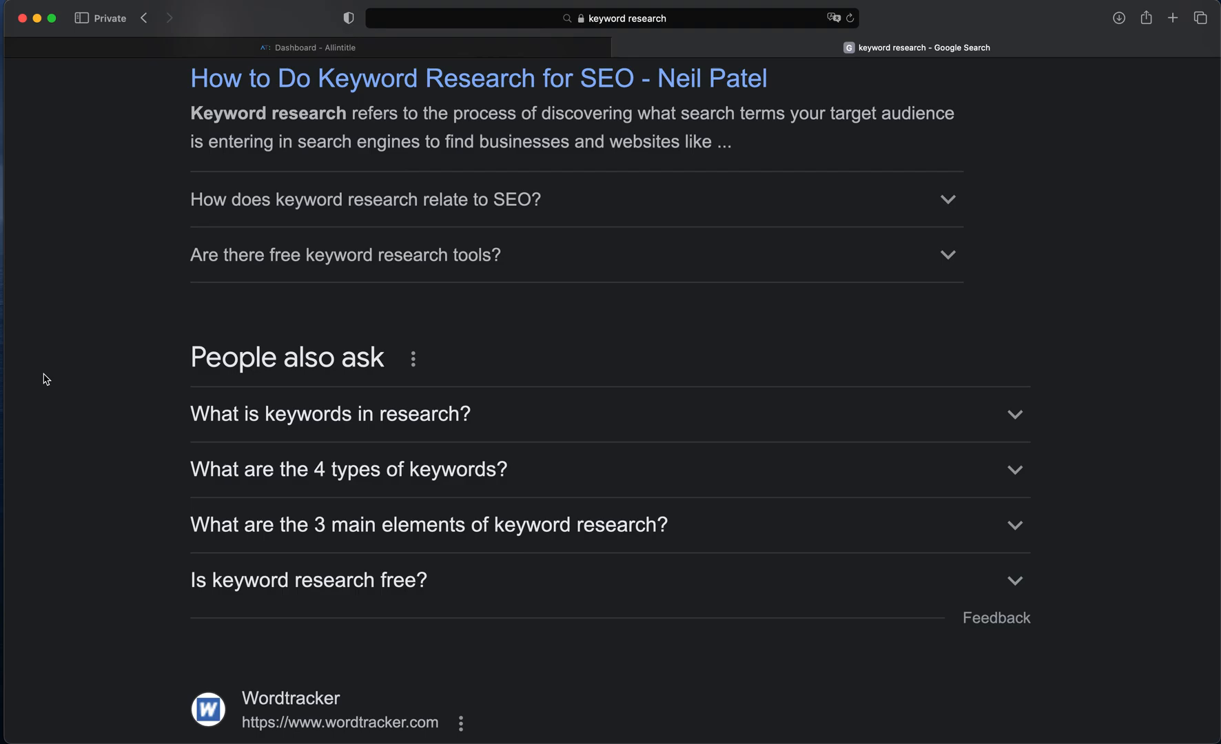
{"action": "scroll", "scroll_direction": "up", "scroll_amount": 3}
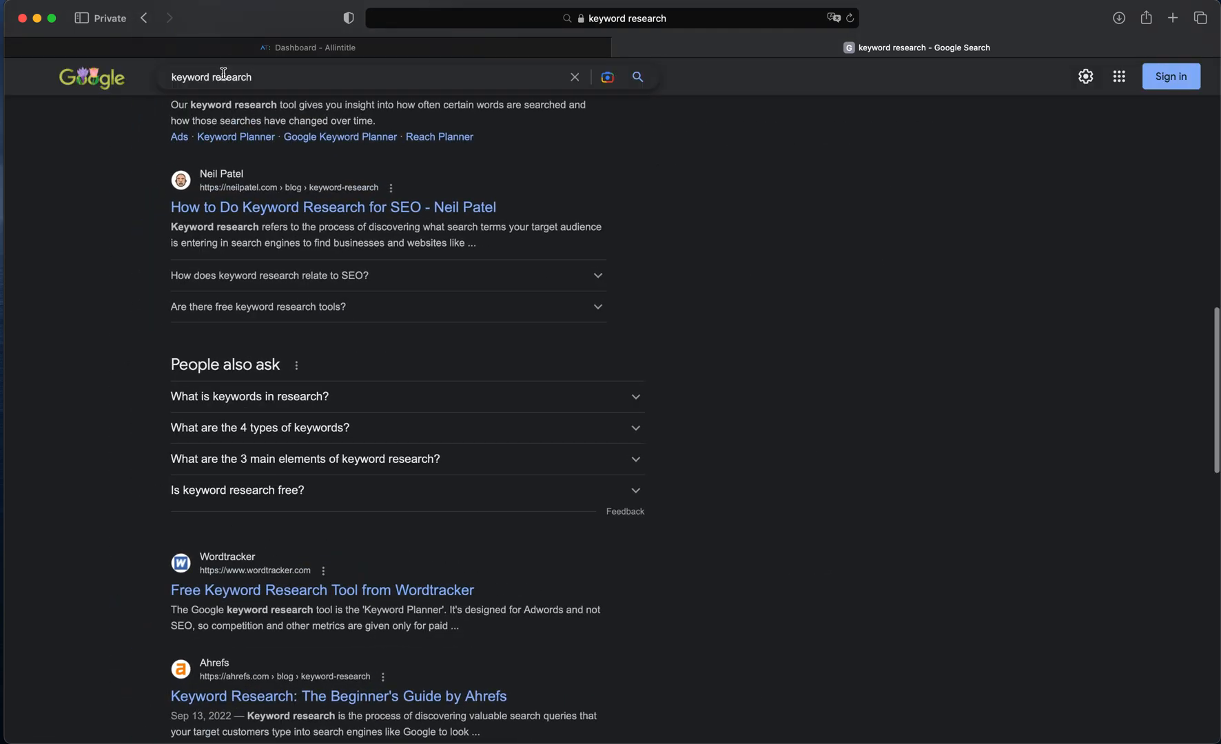
{"action": "left_click", "coordinate": [308, 47]}
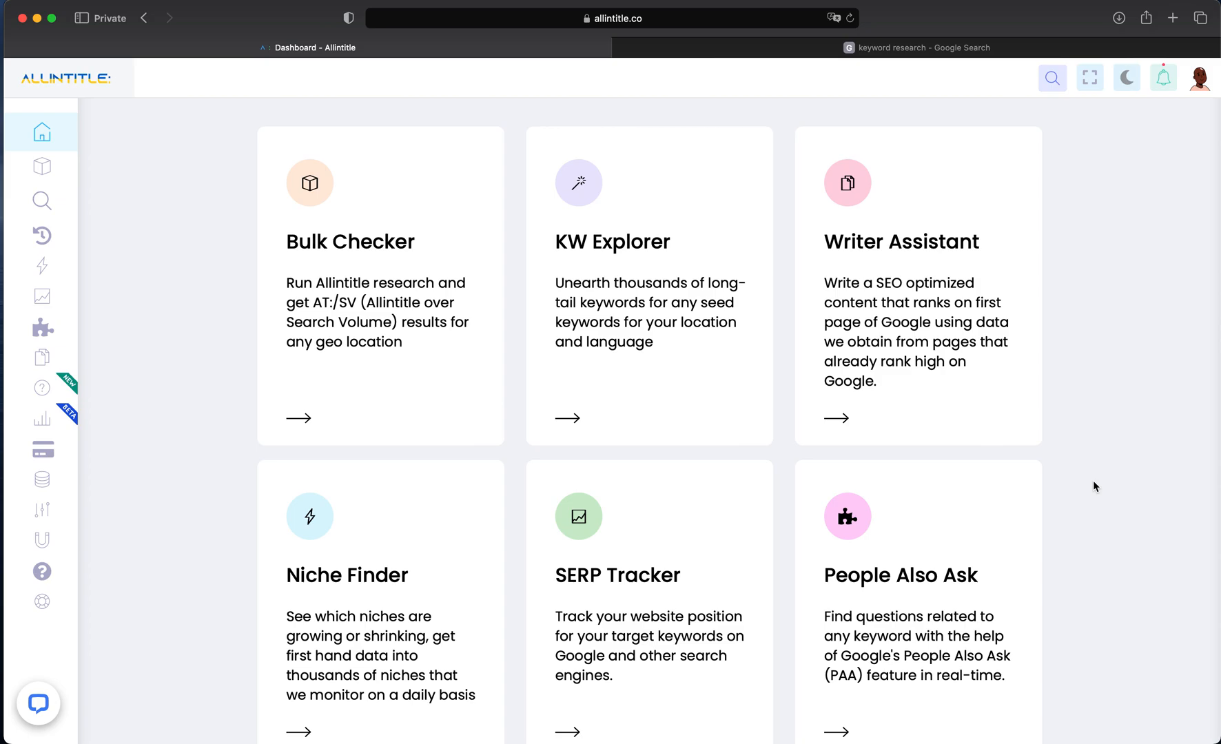
Enter the People Also Ask tool and start a new research term.
{"action": "scroll", "scroll_direction": "down", "scroll_amount": 3}
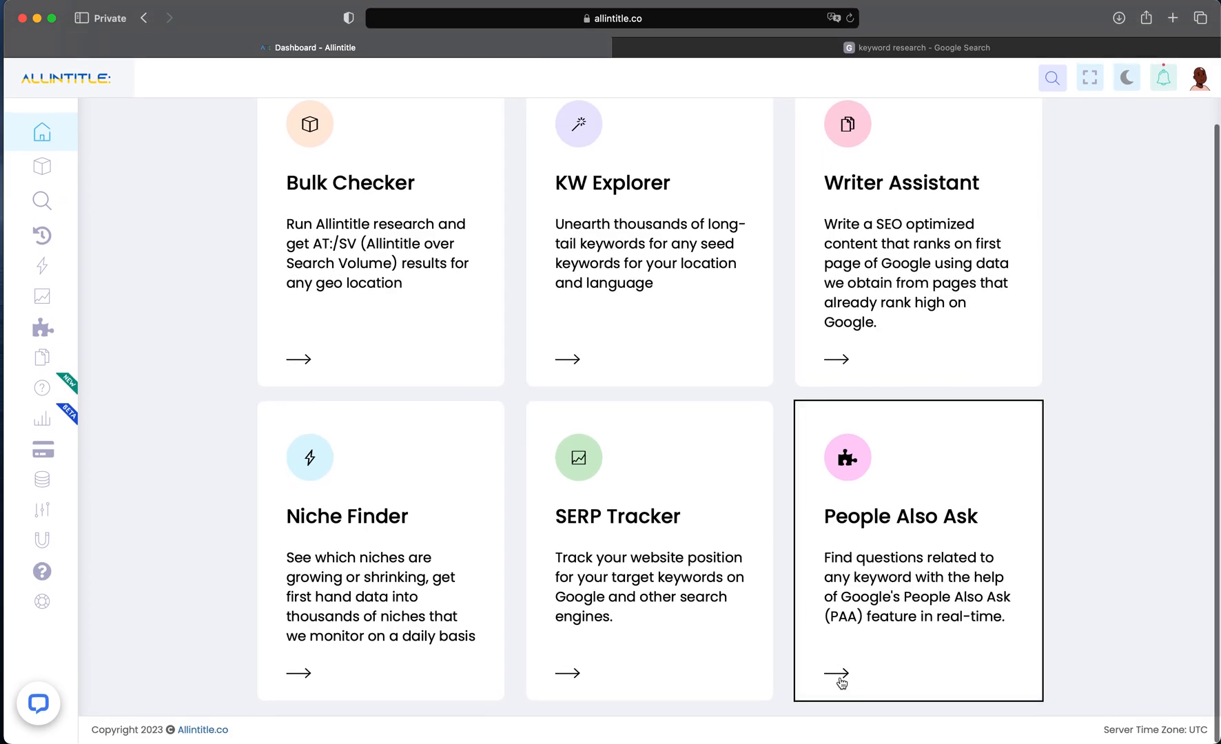
{"action": "mouse_move", "coordinate": [840, 685]}
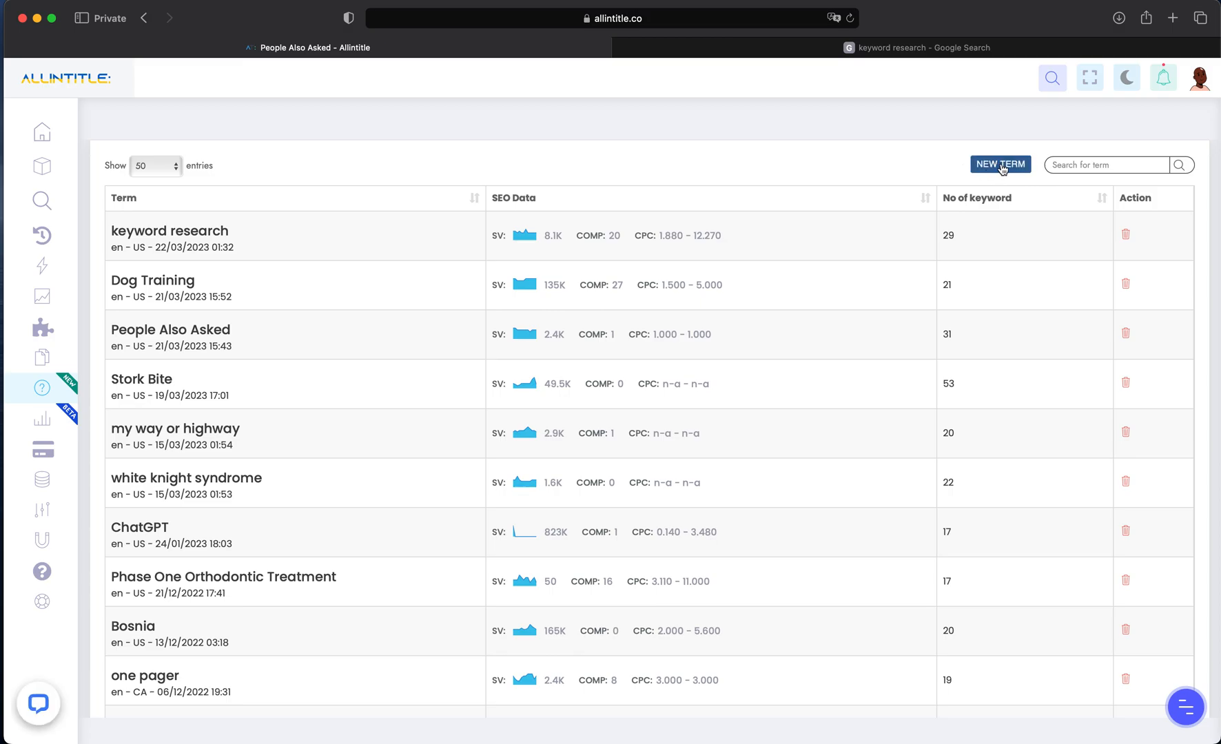
{"action": "left_click", "coordinate": [1000, 164]}
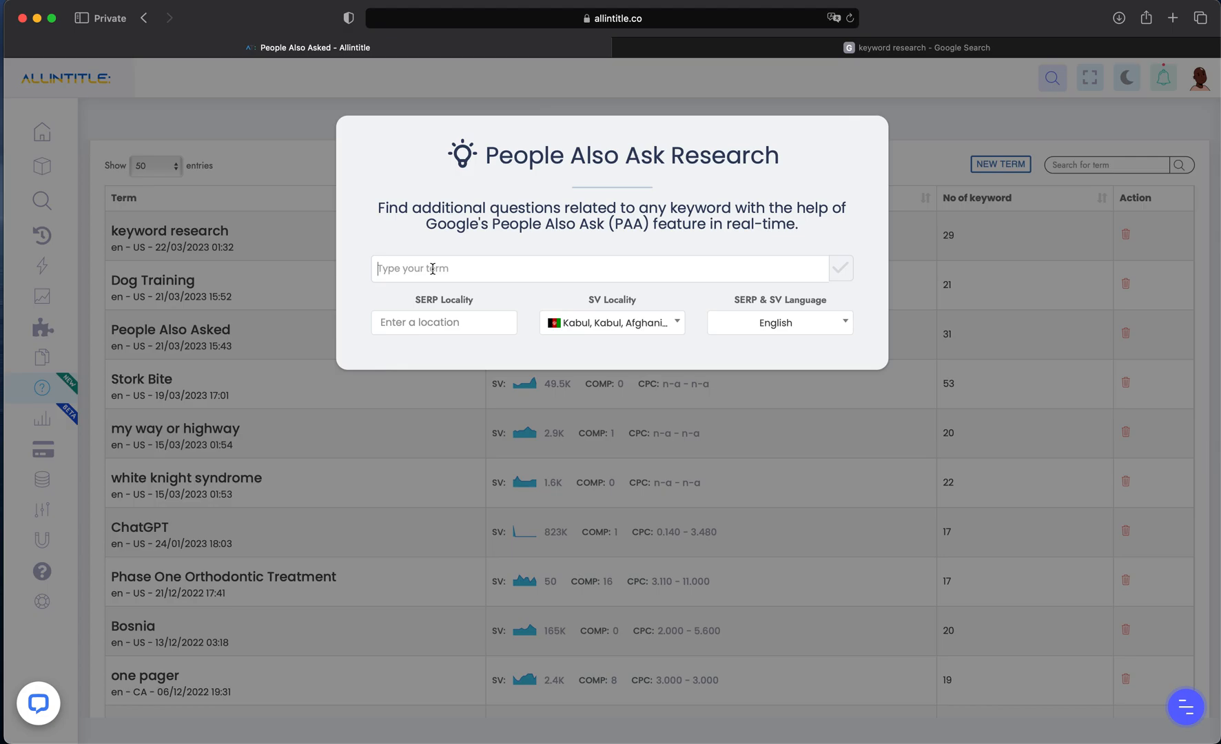
Enter 'Game Theory' as the research term.
{"action": "type", "text": "a"}
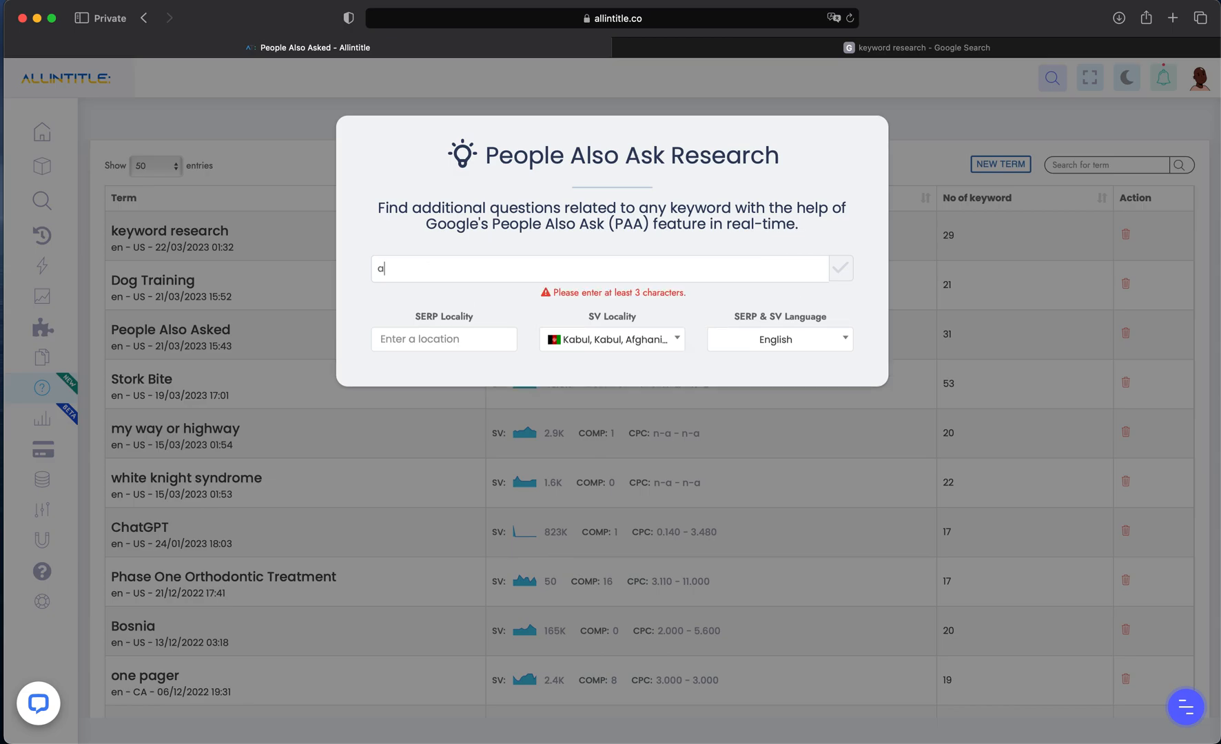
{"action": "type", "text": "Game The"}
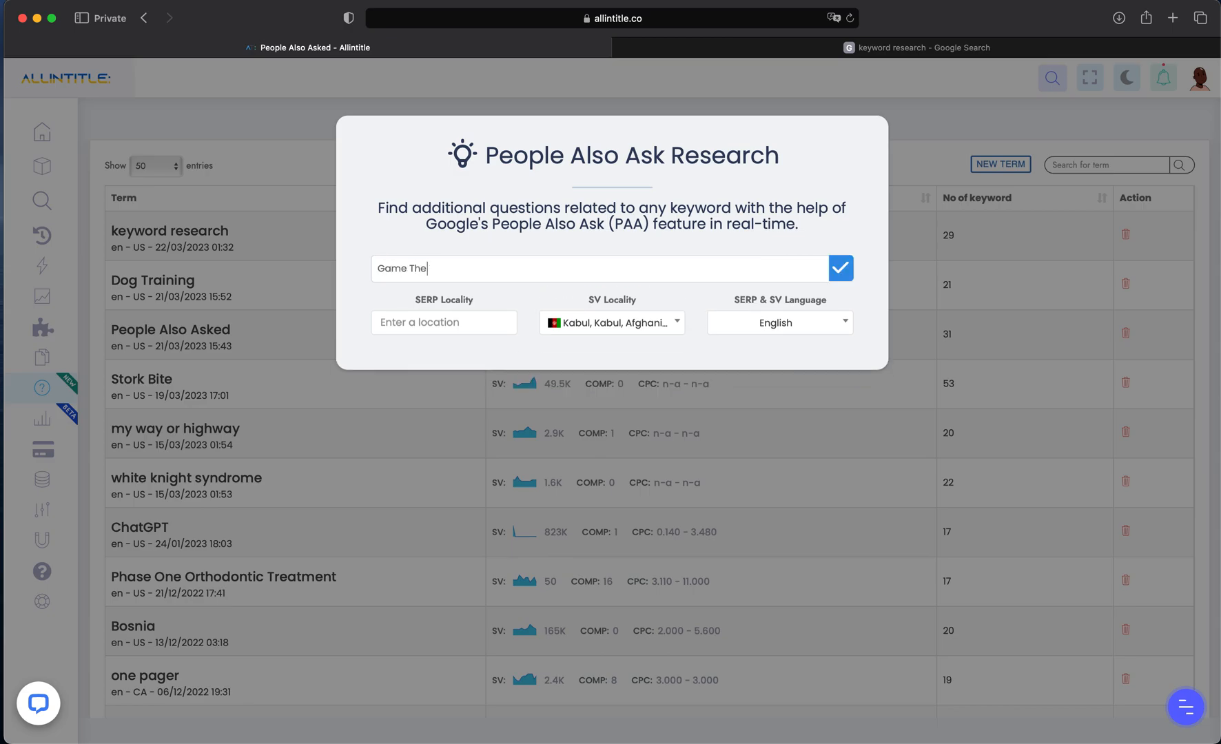
{"action": "type", "text": "ory"}
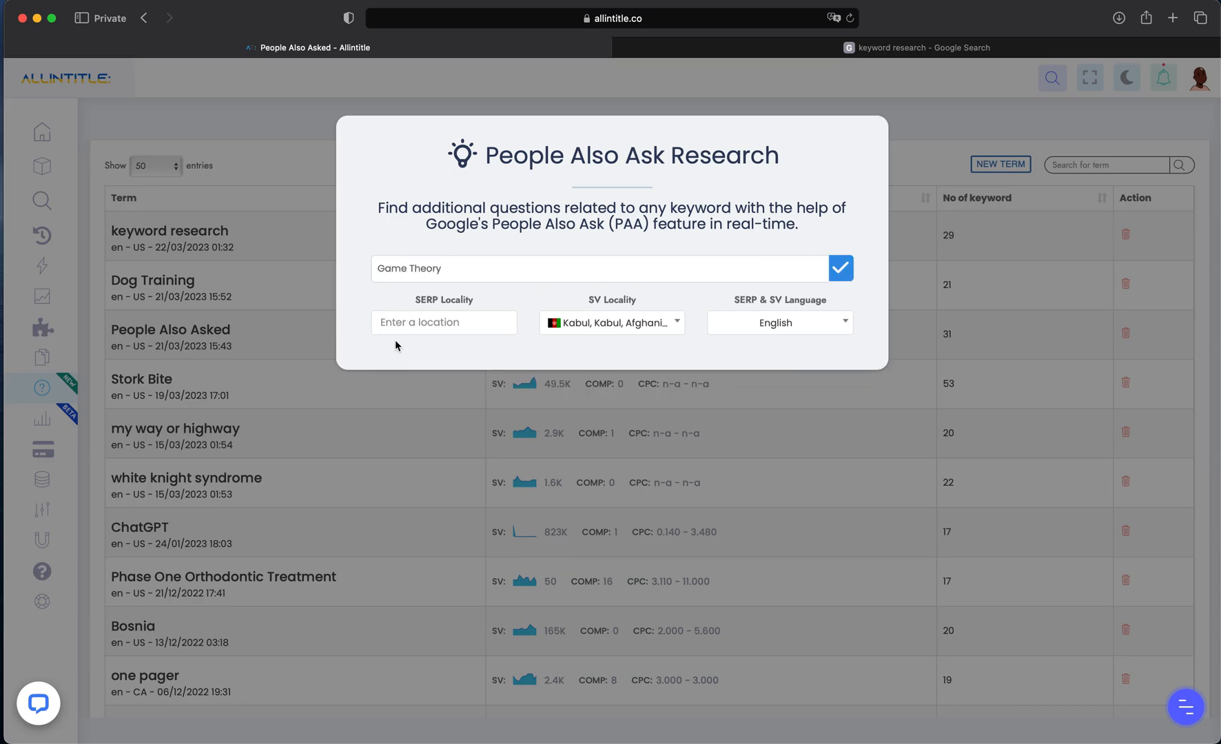
Set SERP Locality to United States, discarding Paris as an alternative.
{"action": "type", "text": "united States"}
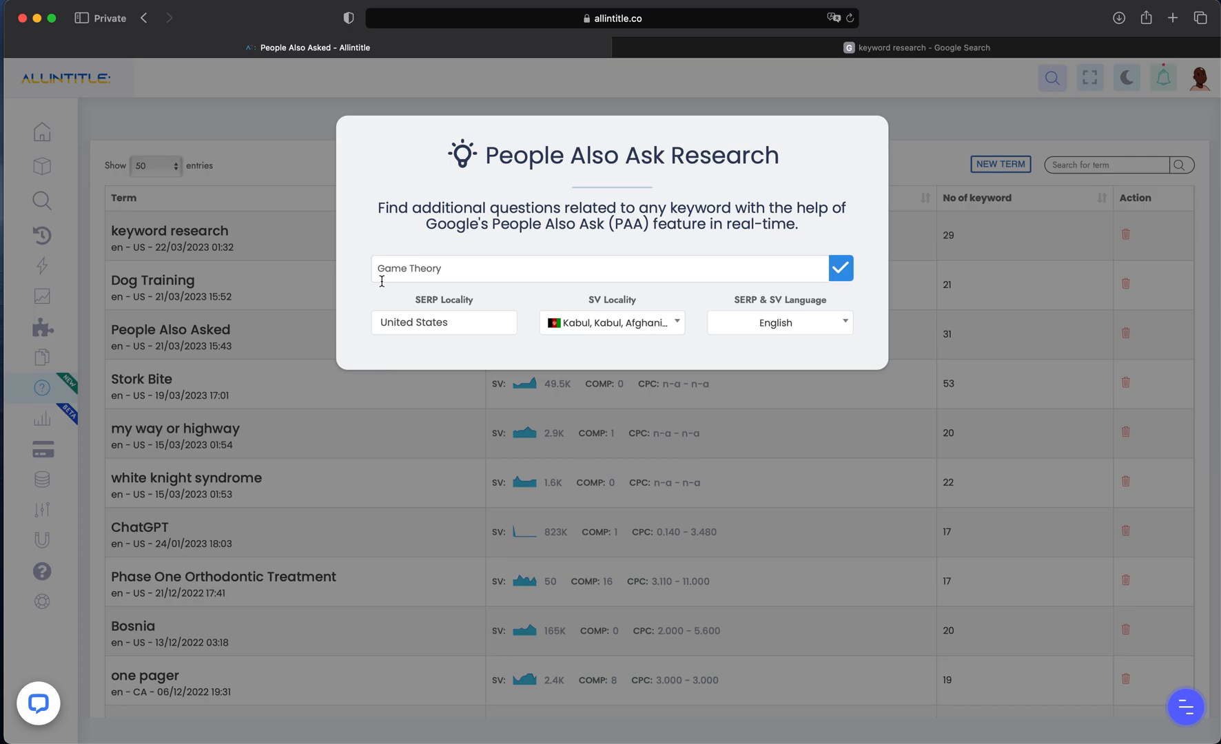
{"action": "mouse_move", "coordinate": [471, 314]}
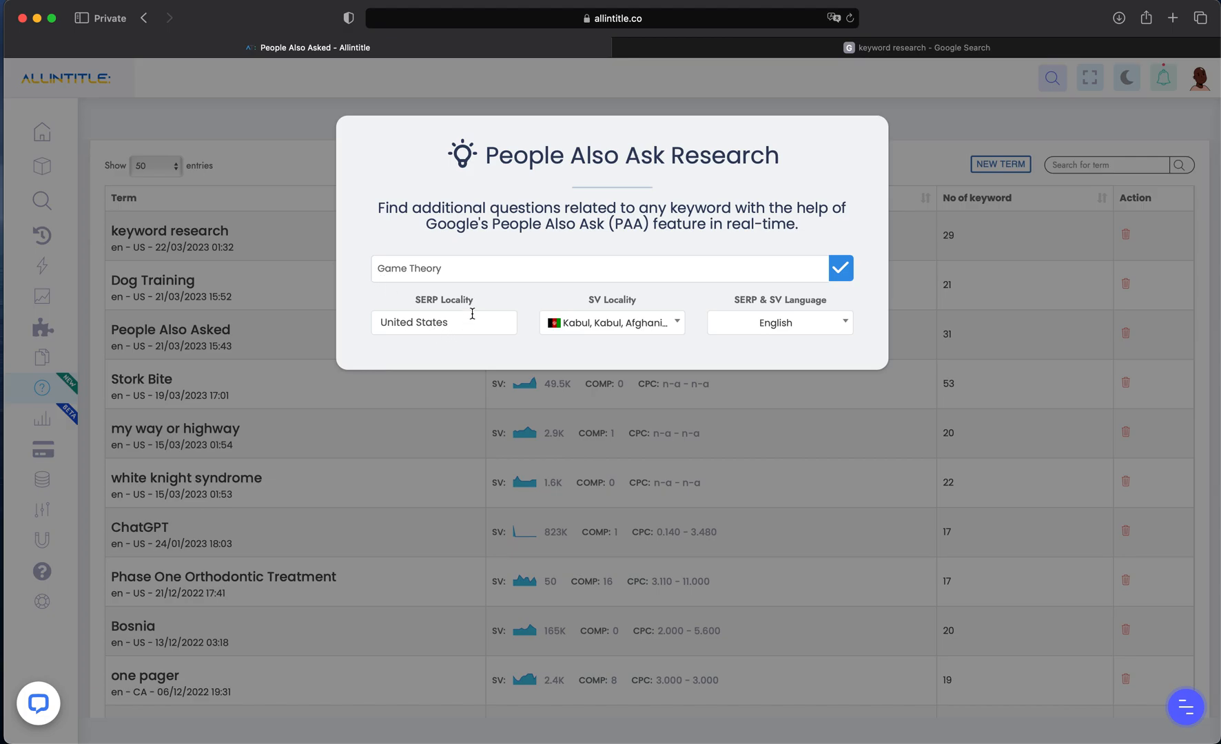
{"action": "type", "text": "paris"}
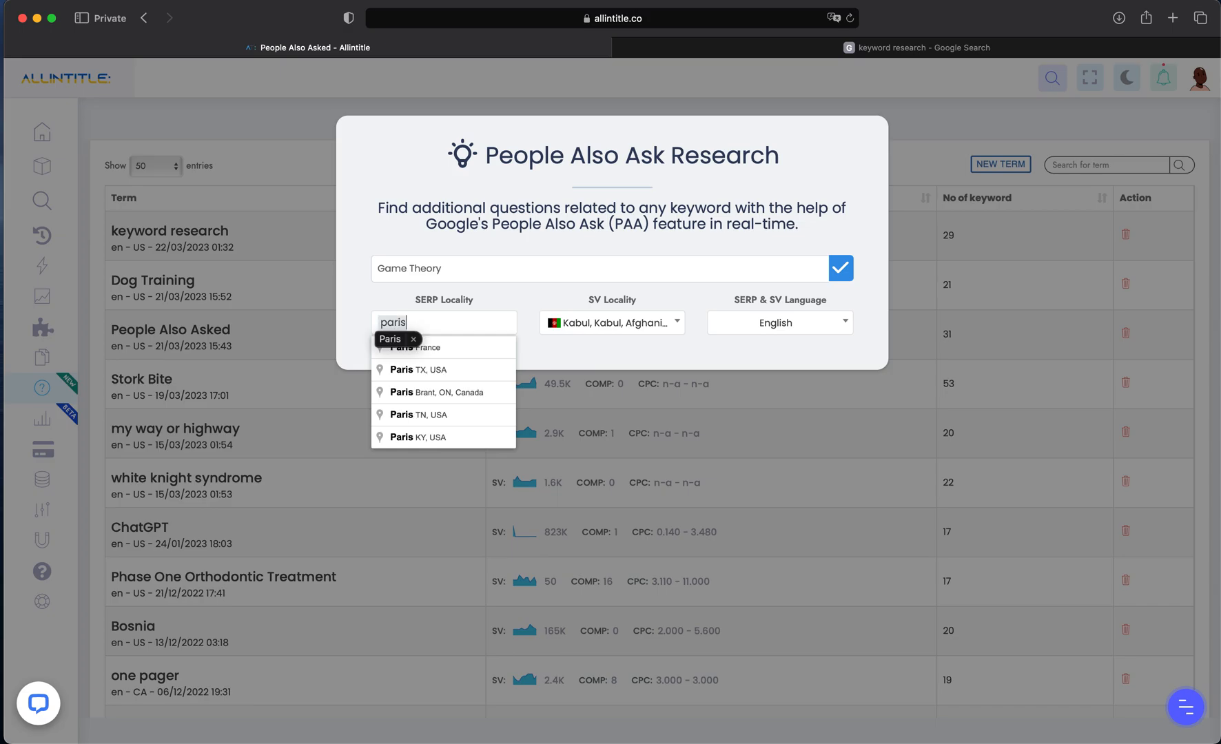
{"action": "left_click", "coordinate": [416, 346]}
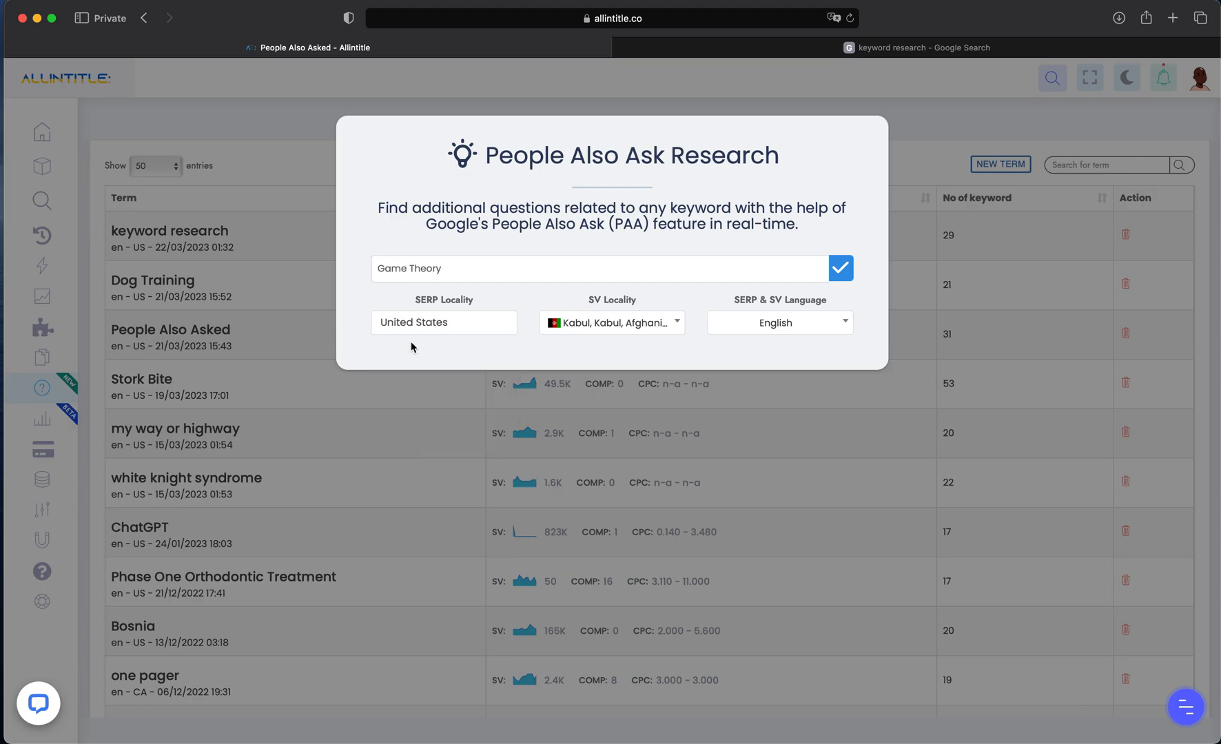
{"action": "left_click", "coordinate": [612, 322]}
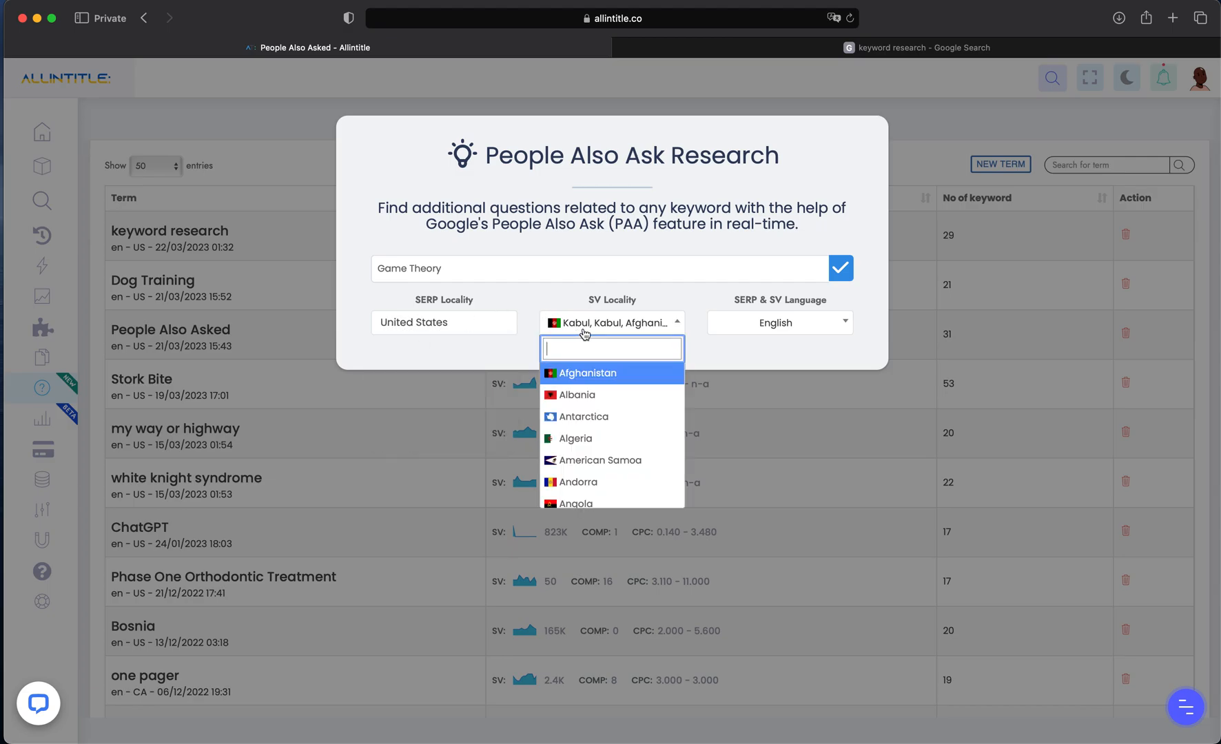
Set the search volume location to United States after briefly trying California.
{"action": "type", "text": "united"}
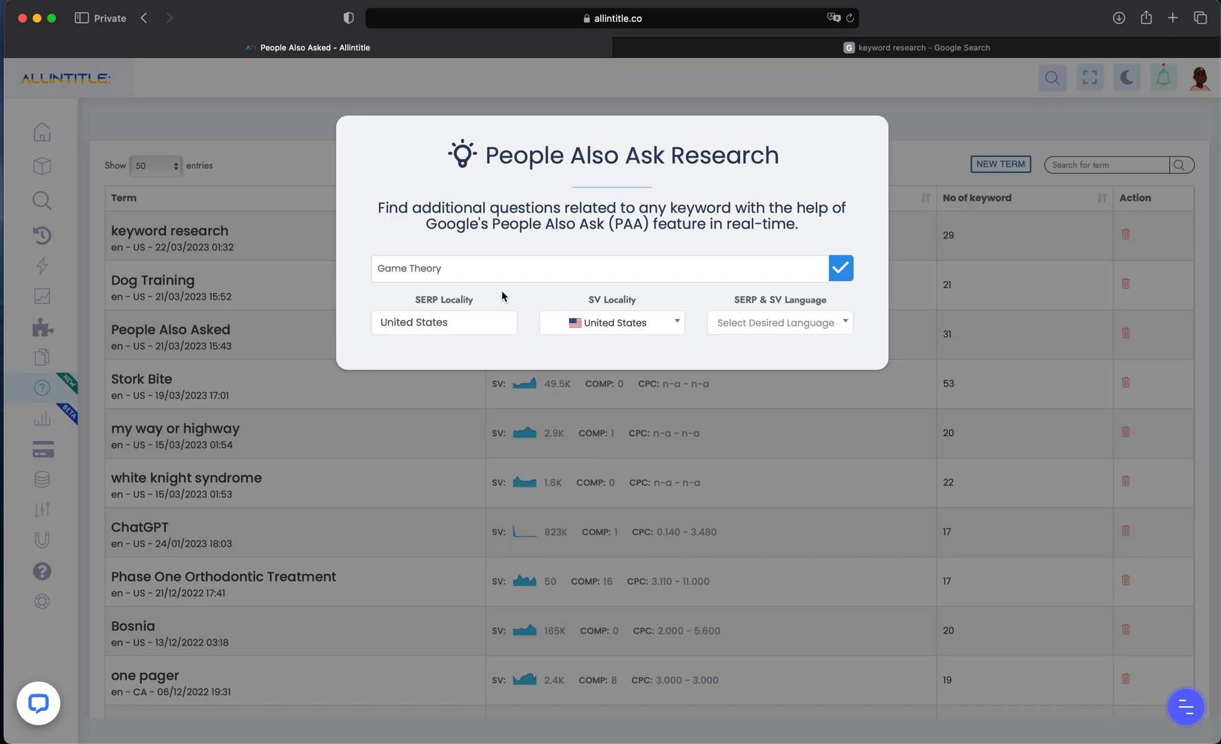
{"action": "left_click", "coordinate": [612, 323]}
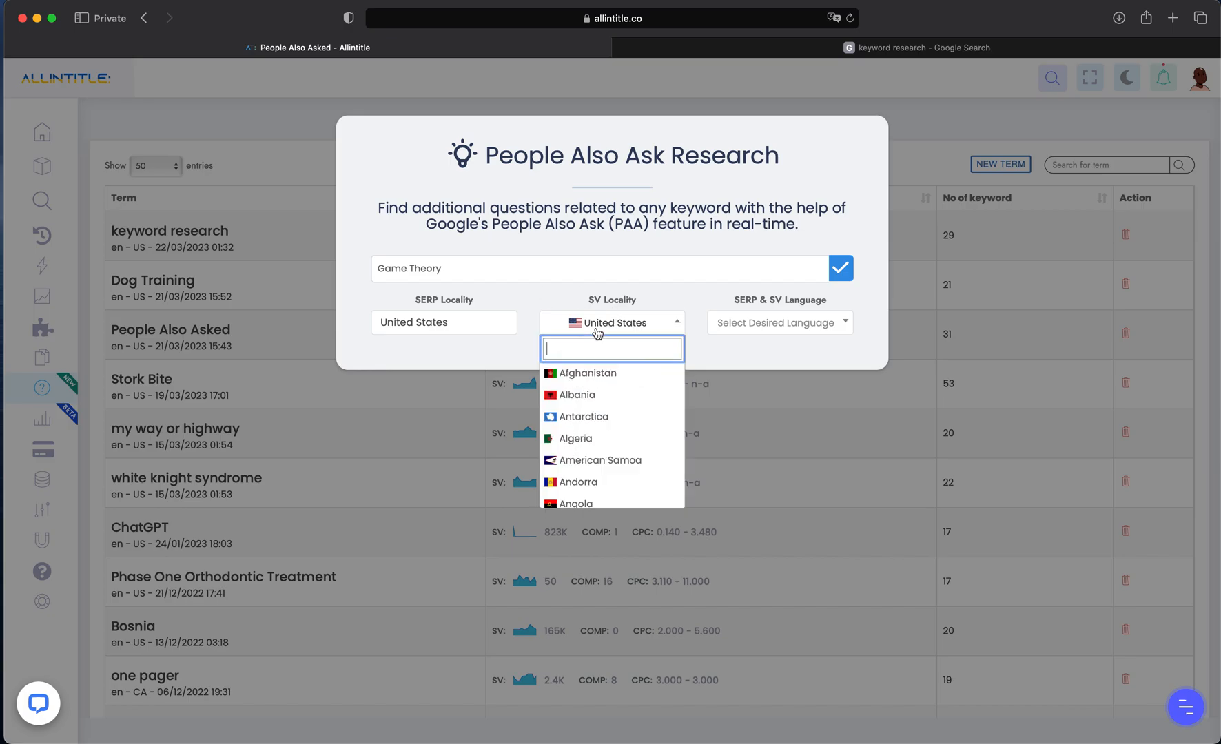
{"action": "type", "text": "californi"}
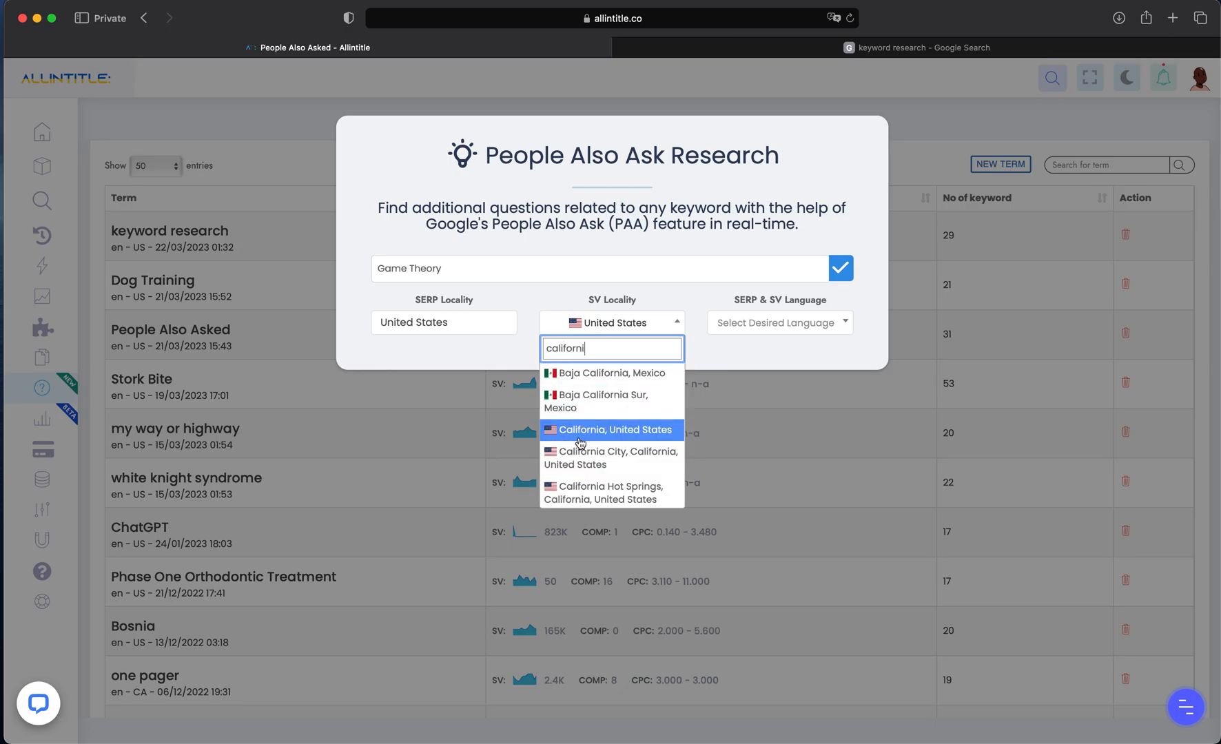
{"action": "left_click", "coordinate": [614, 428]}
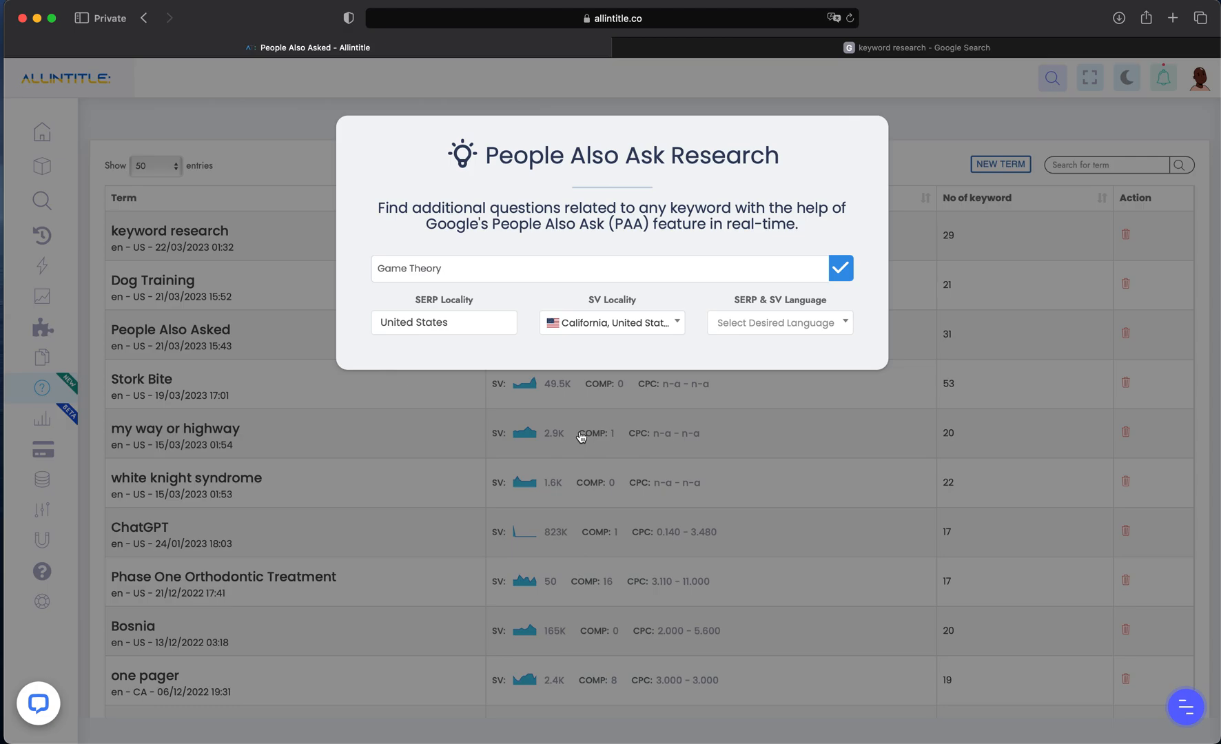
{"action": "left_click", "coordinate": [611, 322]}
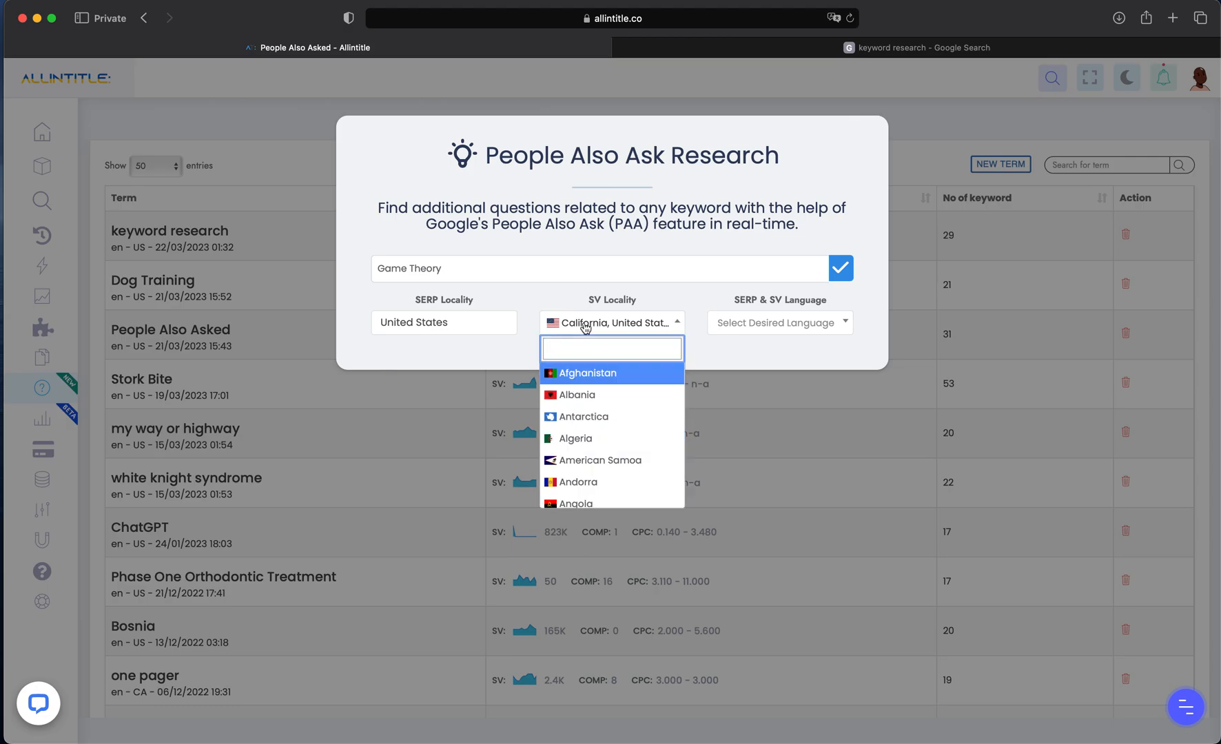
{"action": "type", "text": "united"}
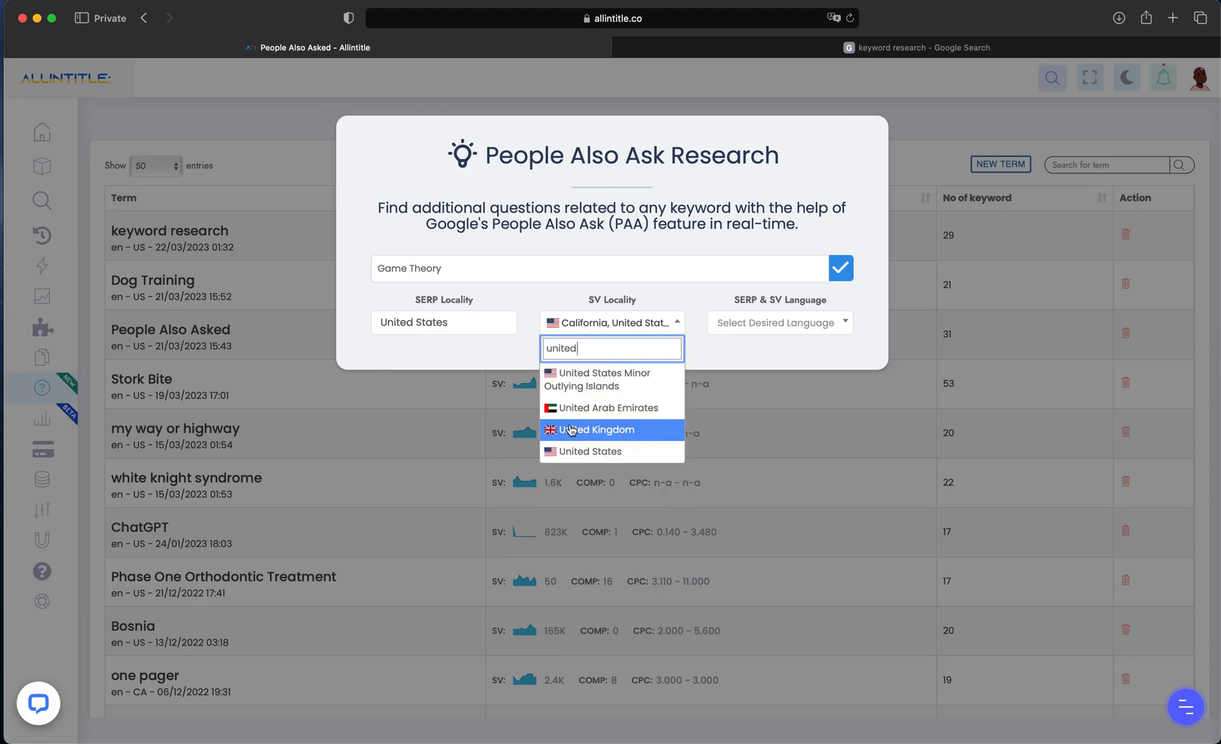
{"action": "left_click", "coordinate": [592, 452]}
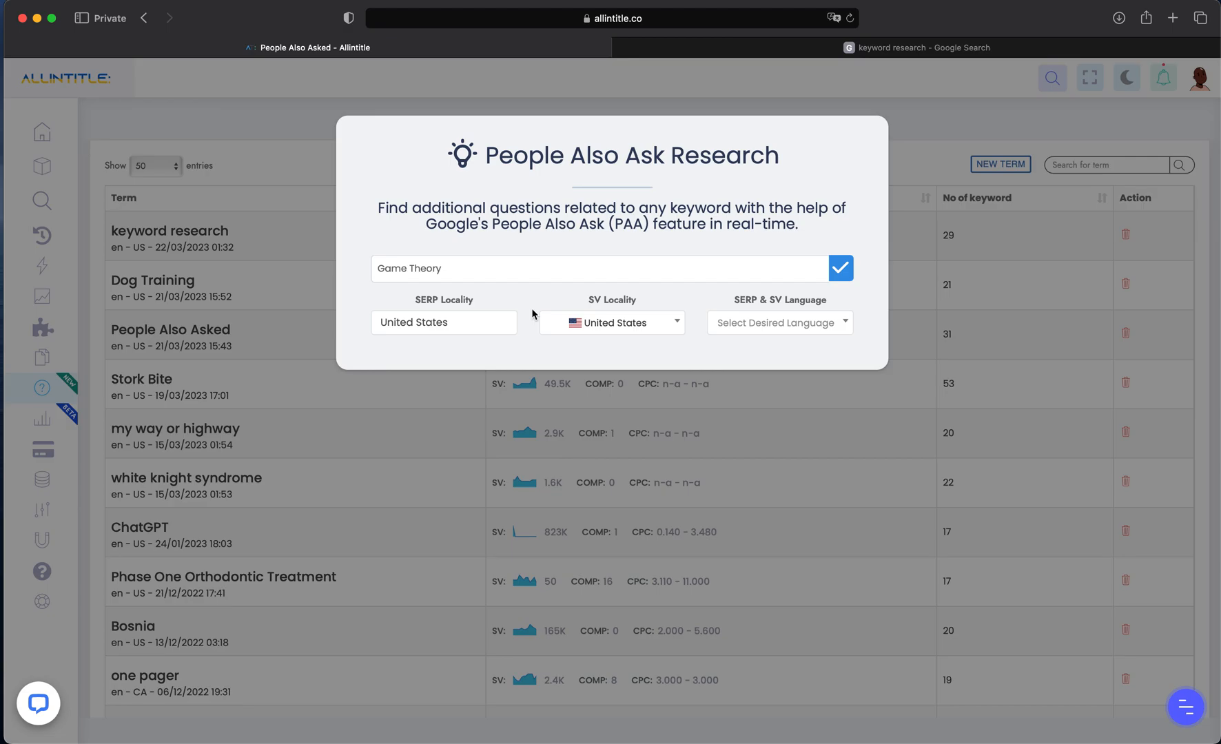
{"action": "mouse_move", "coordinate": [709, 313]}
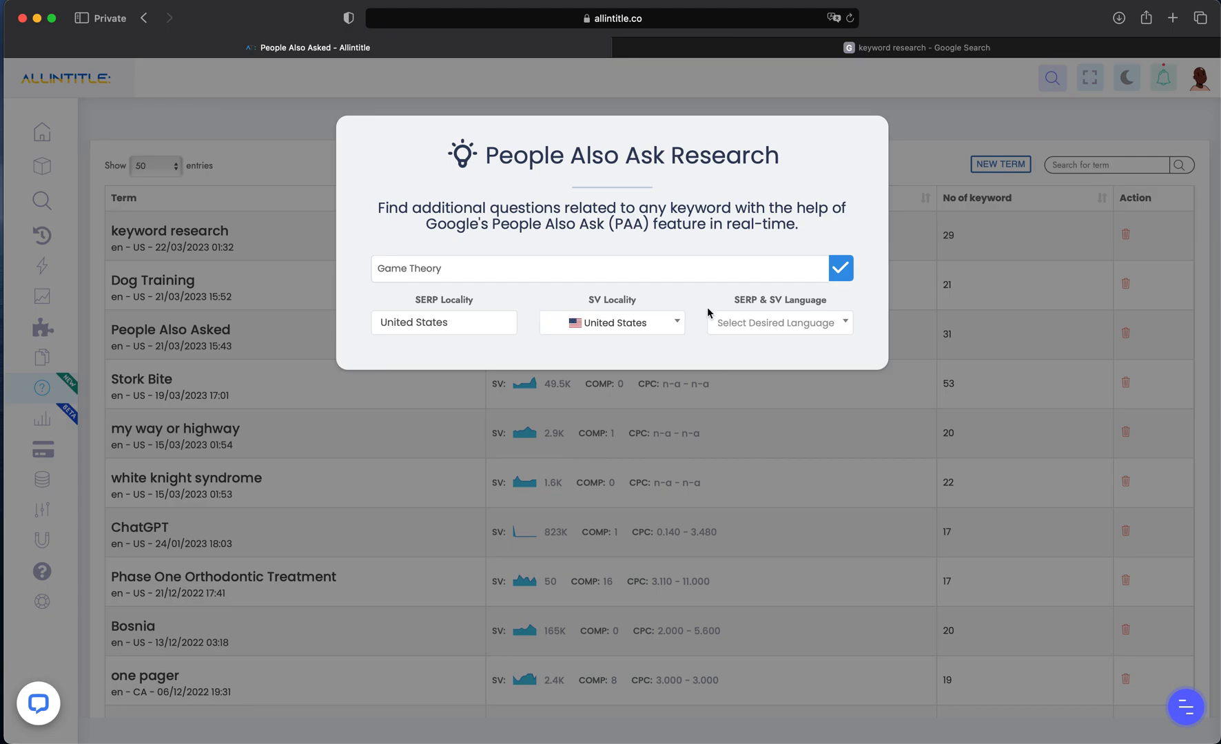
{"action": "mouse_move", "coordinate": [764, 332]}
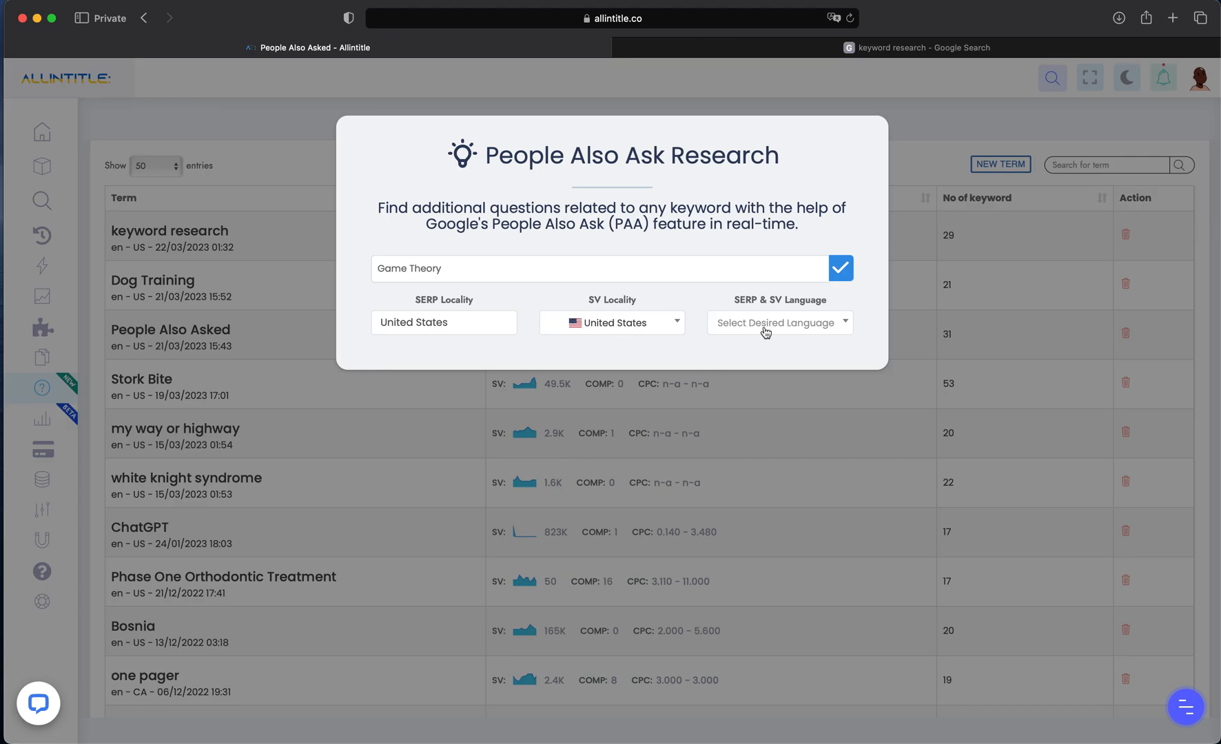
Choose English as the language and run the Game Theory research.
{"action": "left_click", "coordinate": [780, 321]}
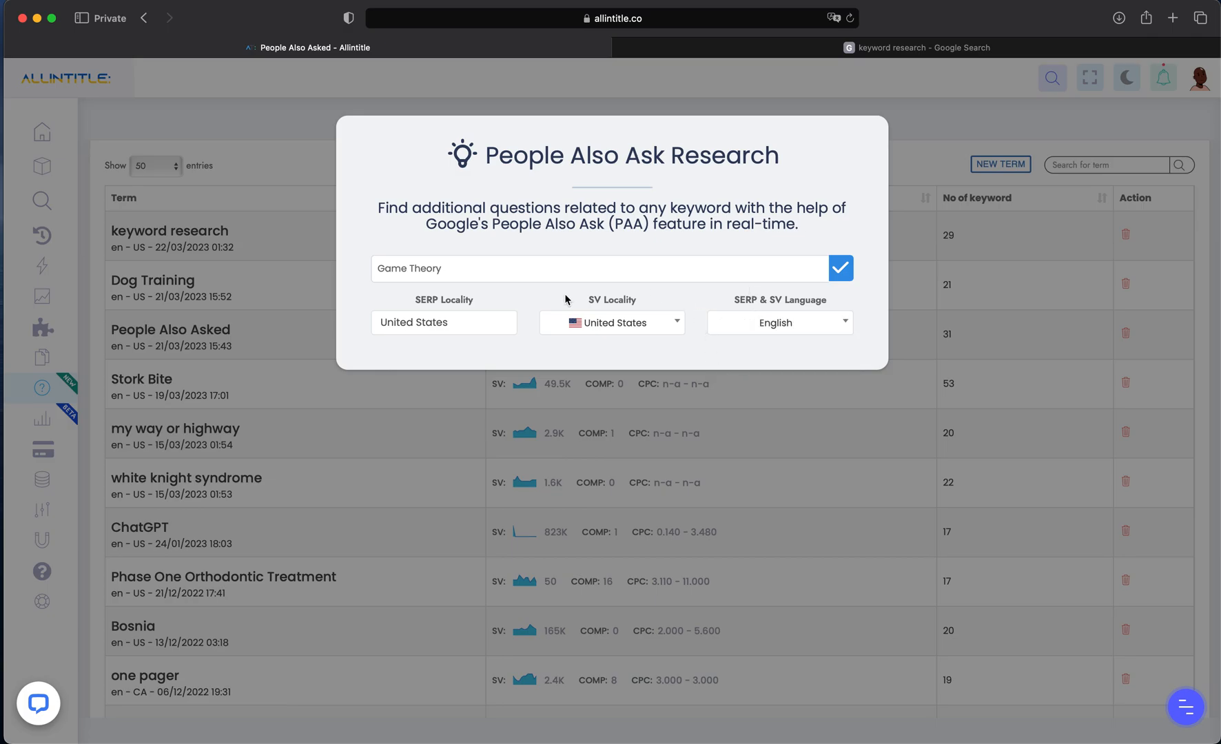
{"action": "left_click", "coordinate": [840, 267]}
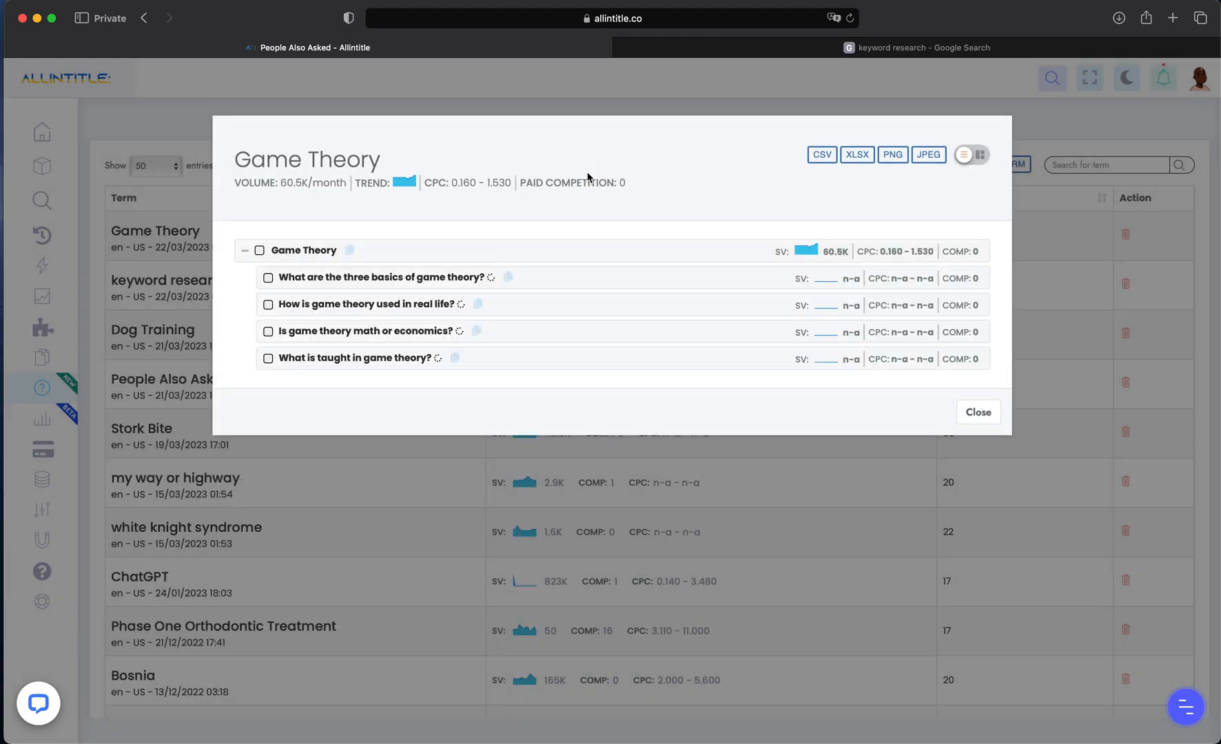
{"action": "left_click", "coordinate": [267, 277]}
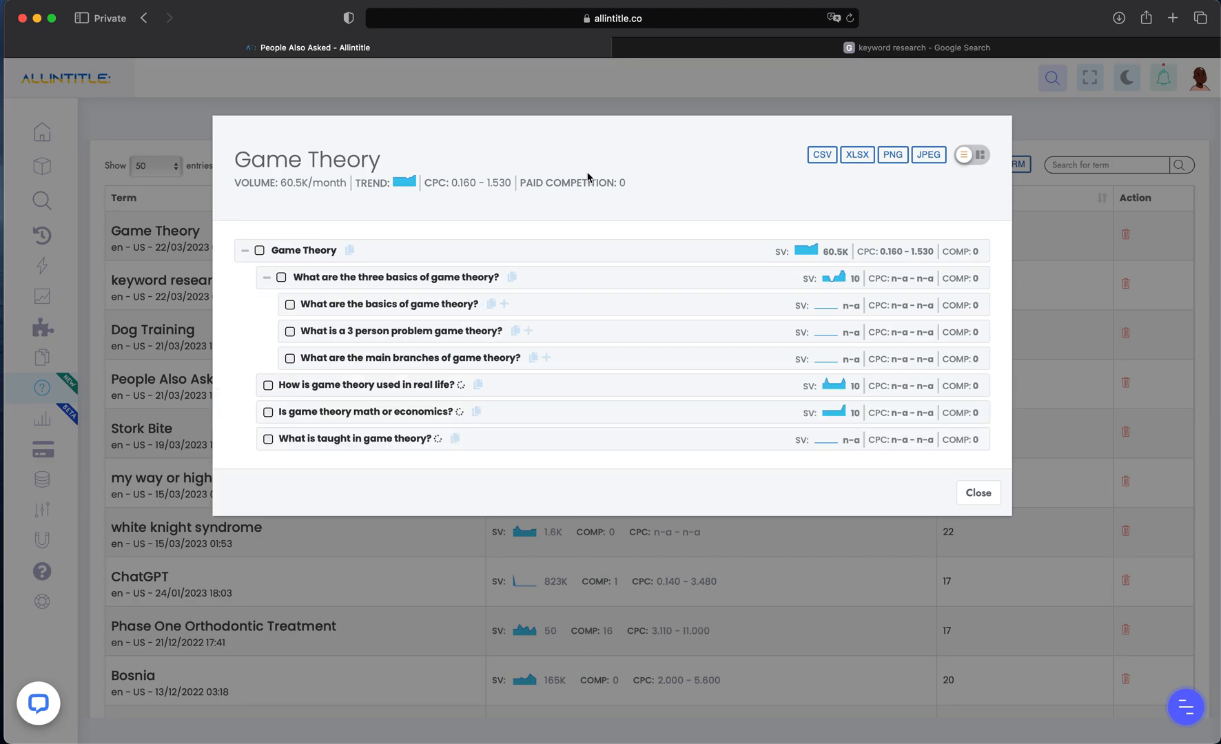
{"action": "left_click", "coordinate": [269, 384]}
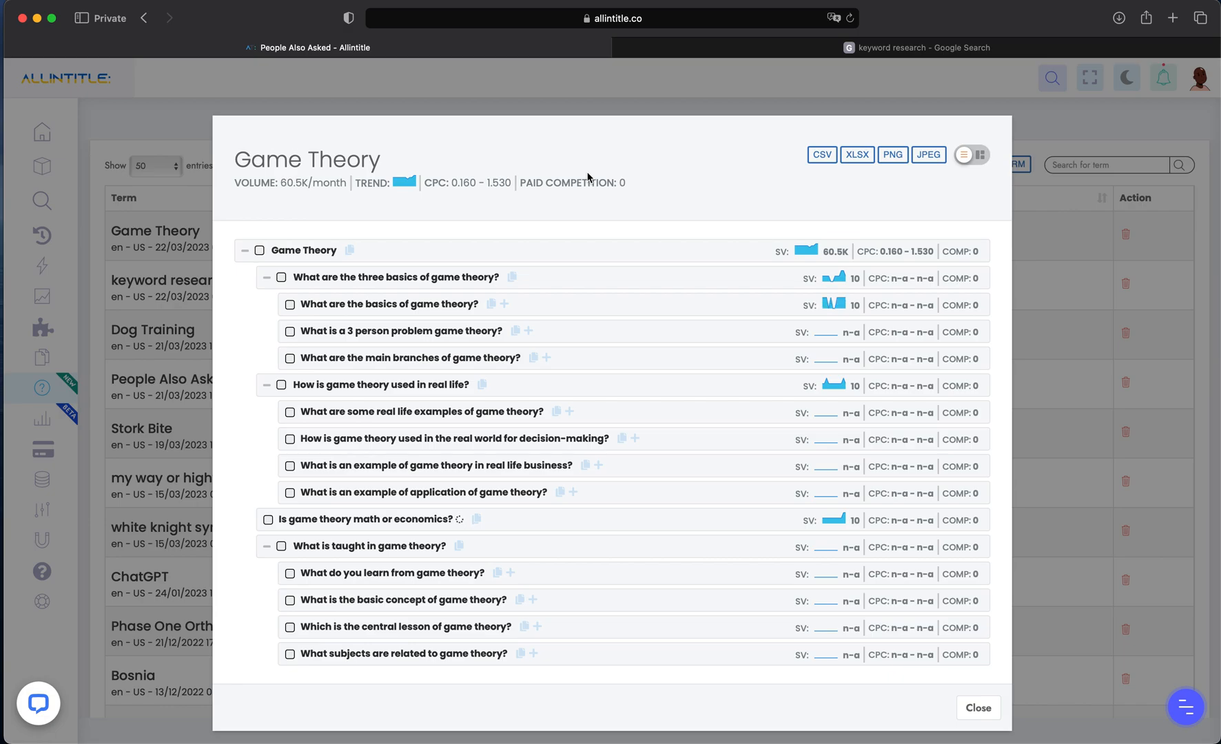
{"action": "left_click", "coordinate": [269, 519]}
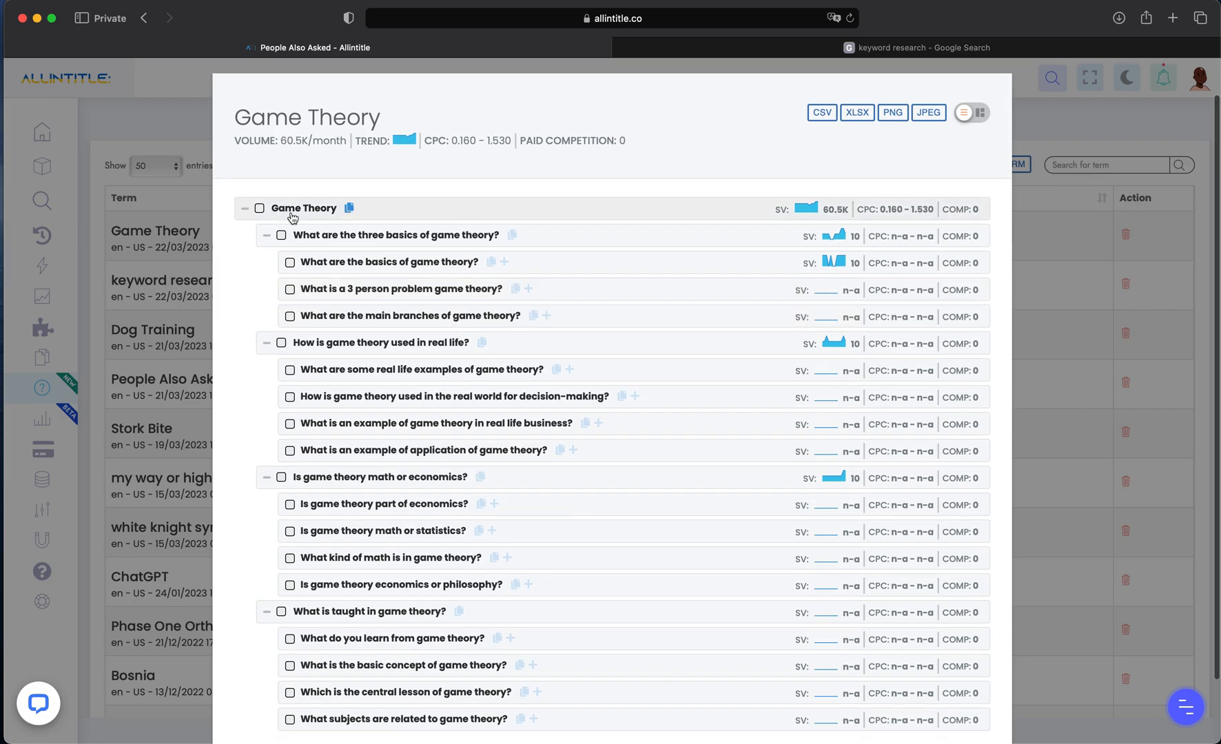
{"action": "left_click", "coordinate": [266, 234]}
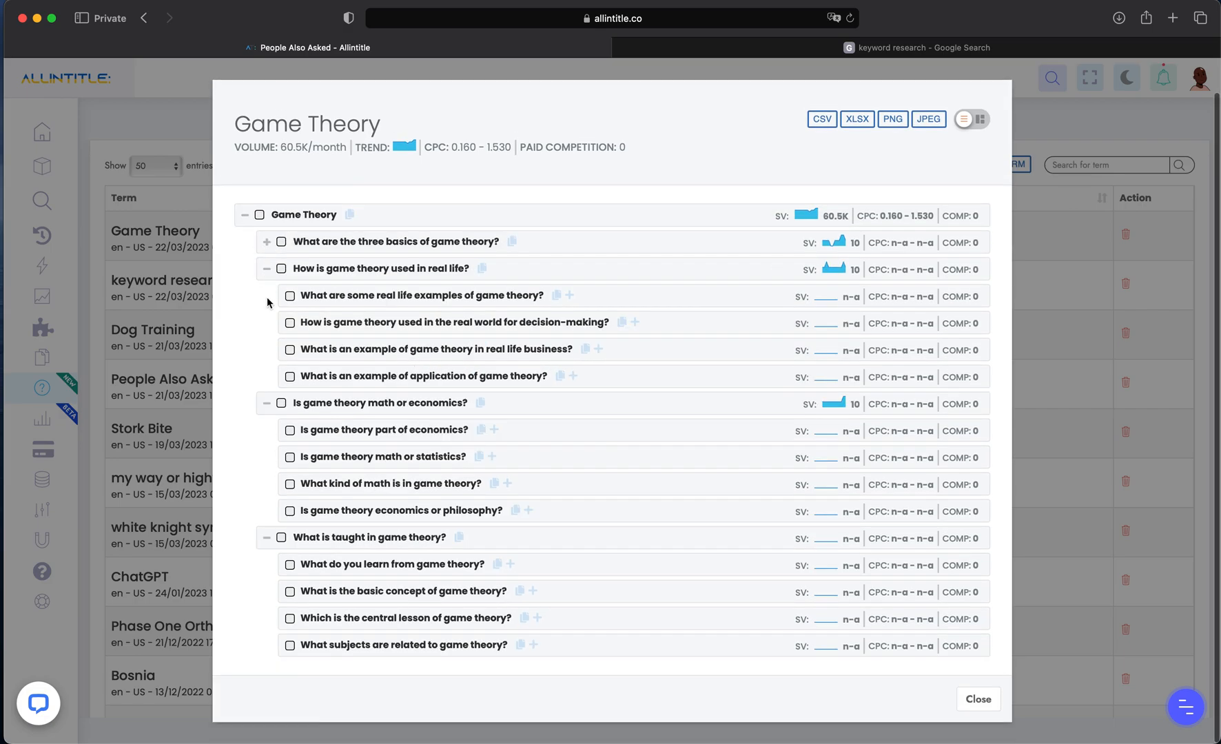
{"action": "left_click", "coordinate": [267, 269]}
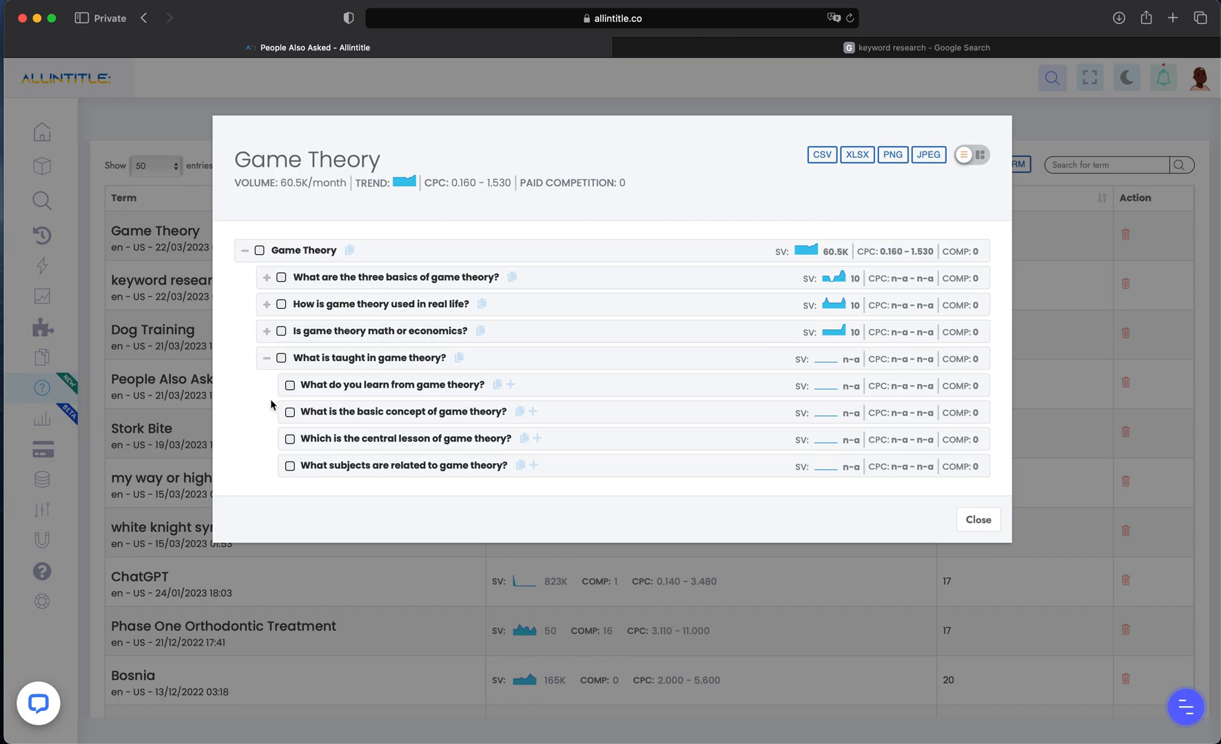
{"action": "left_click", "coordinate": [268, 358]}
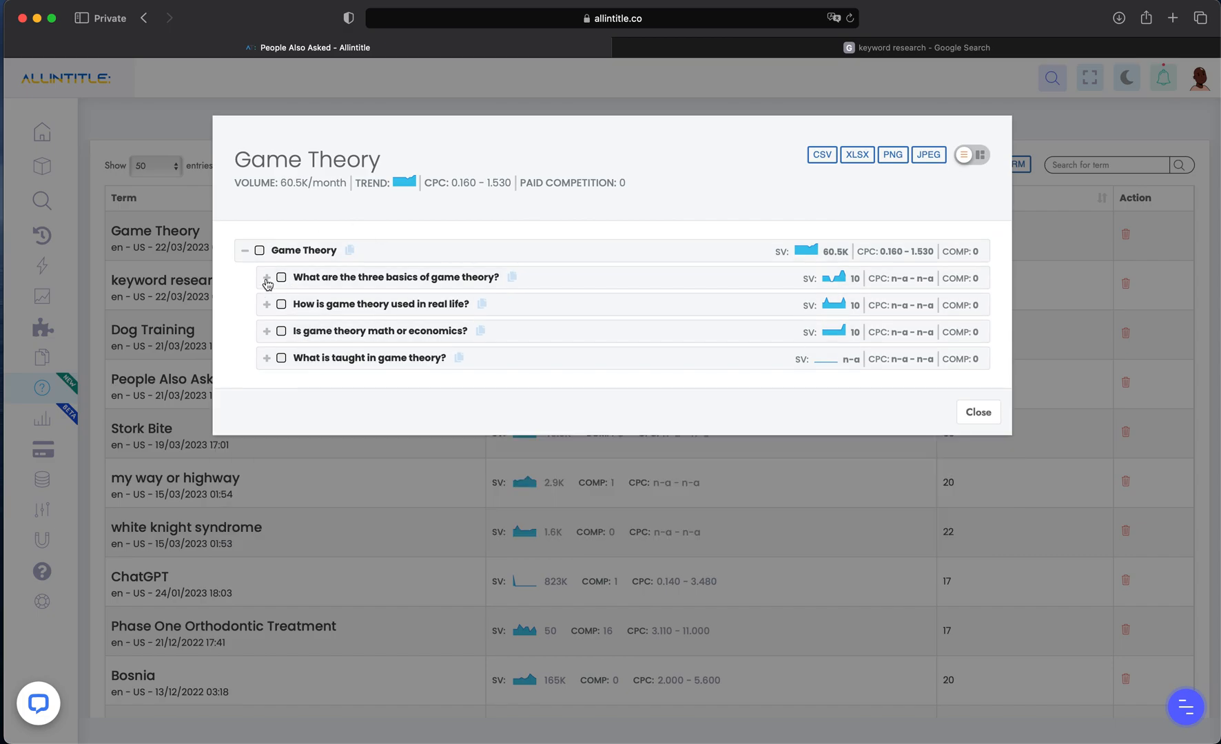
{"action": "left_click", "coordinate": [266, 279]}
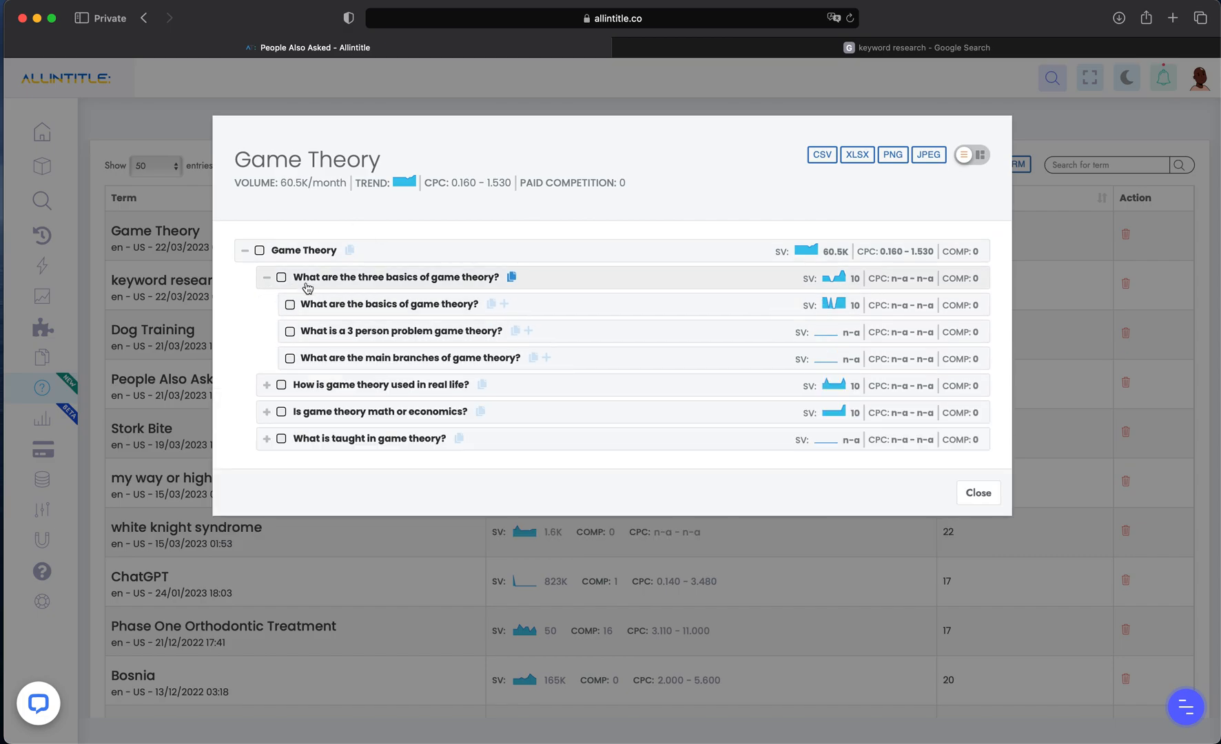
{"action": "mouse_move", "coordinate": [345, 303]}
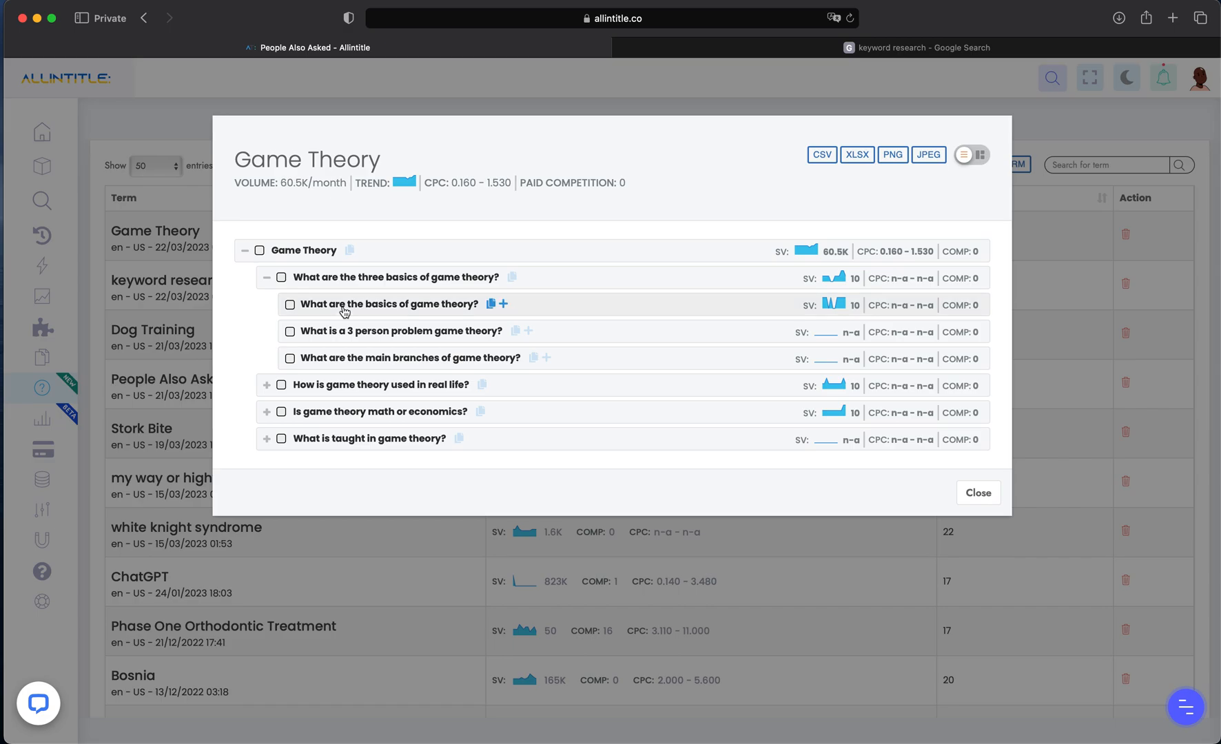
{"action": "mouse_move", "coordinate": [345, 339]}
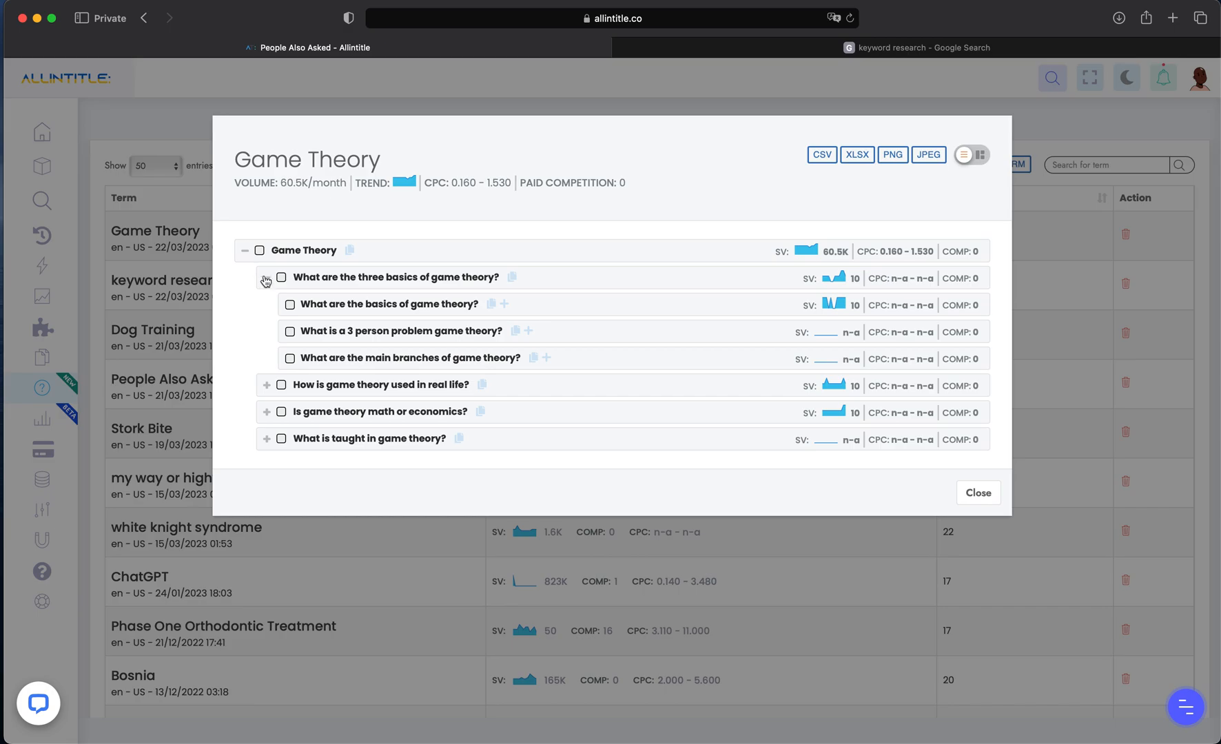
{"action": "left_click", "coordinate": [268, 385]}
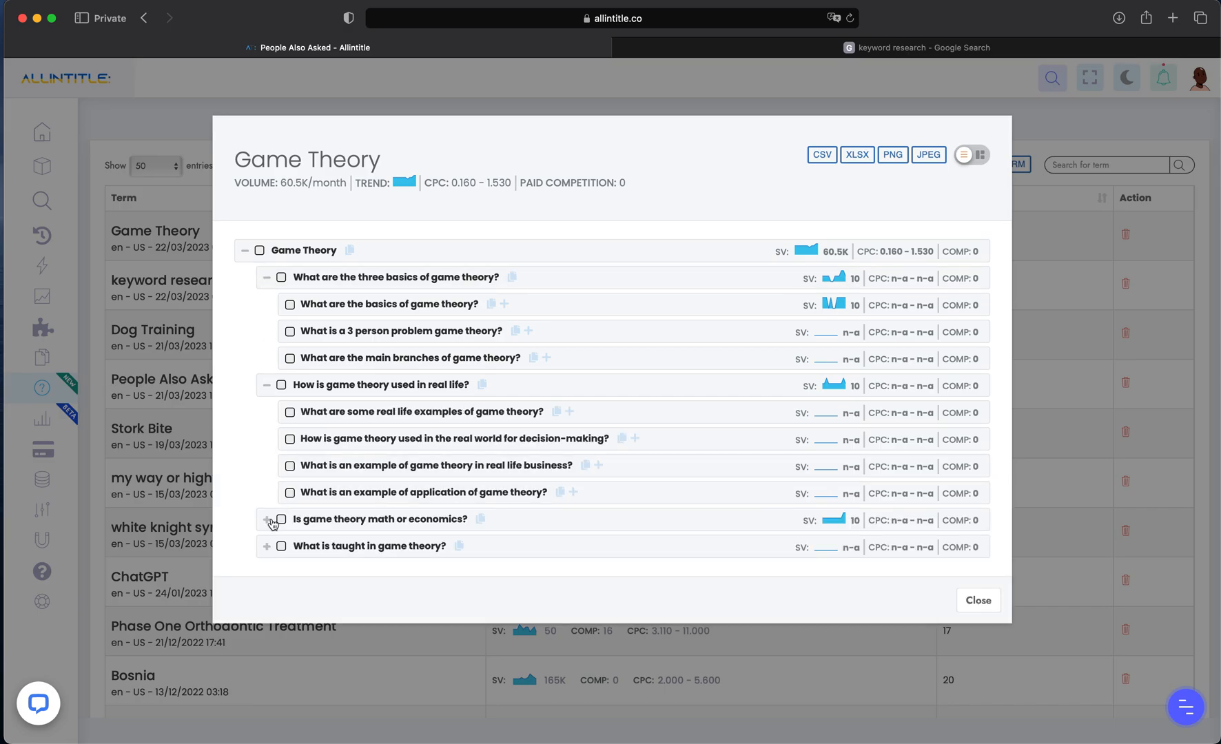
{"action": "left_click", "coordinate": [272, 521]}
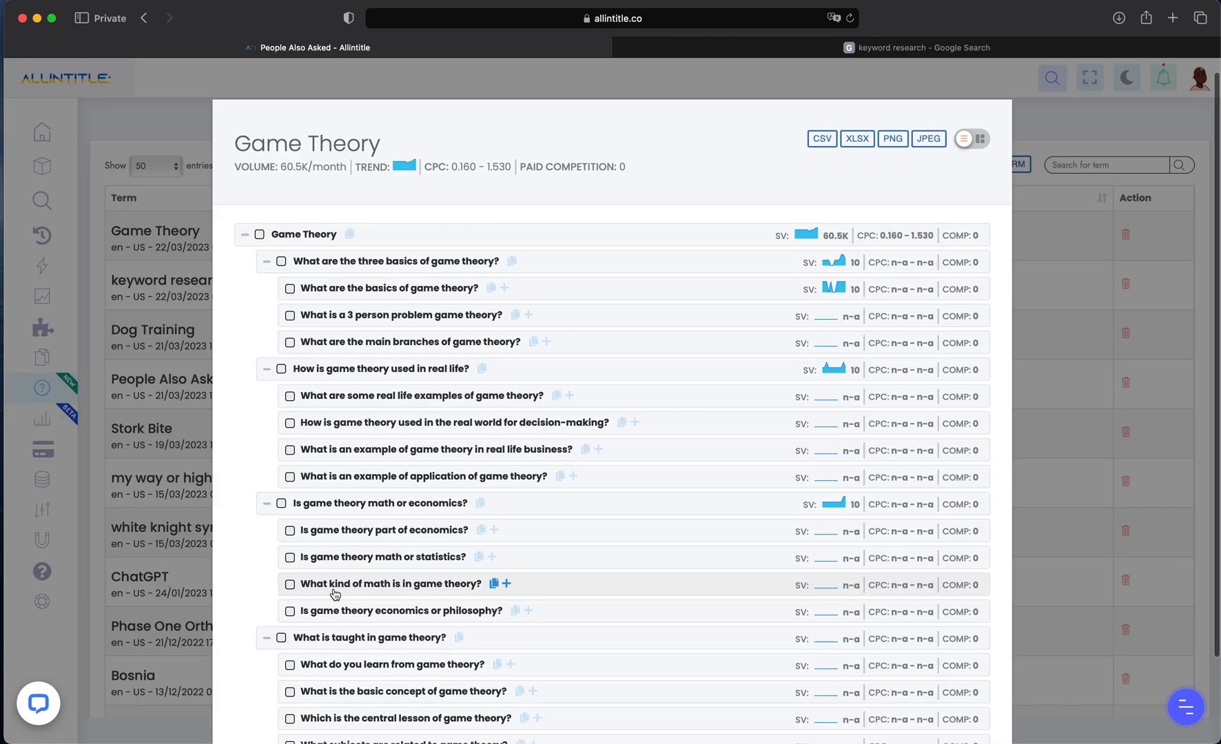
{"action": "scroll", "scroll_direction": "down", "scroll_amount": 3}
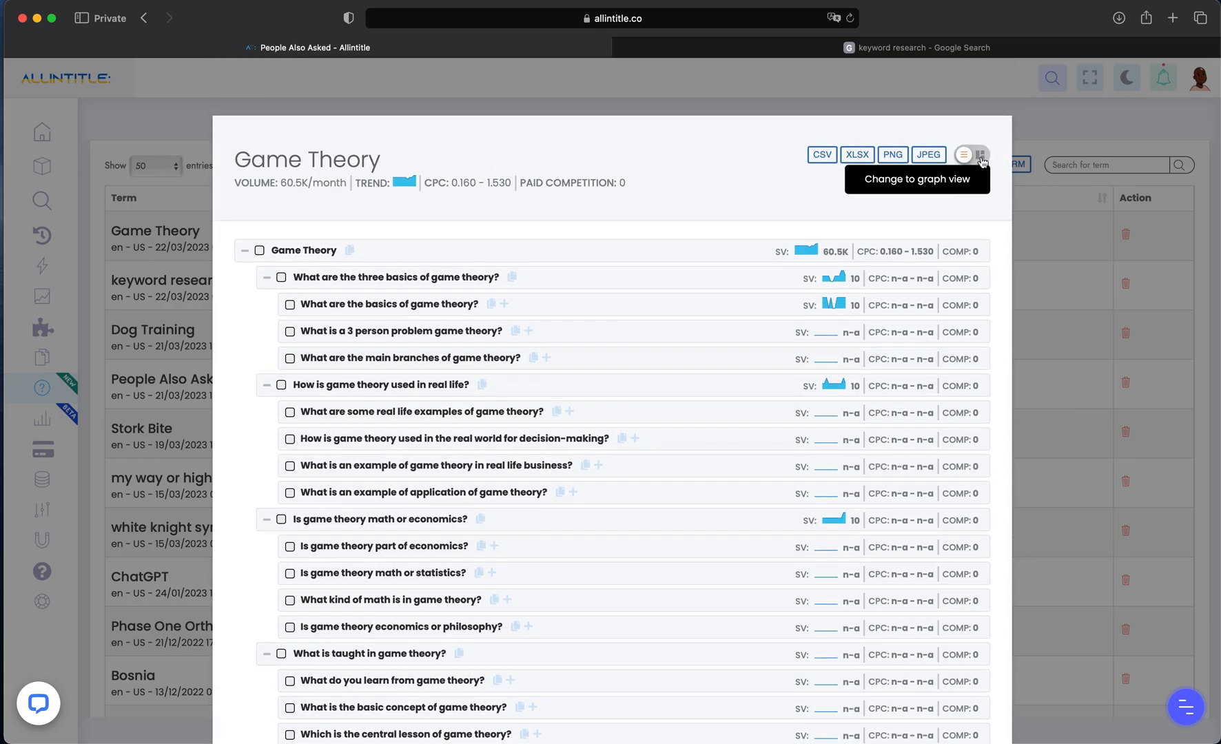
View the Game Theory question tree as a graph, then return to the list.
{"action": "left_click", "coordinate": [978, 155]}
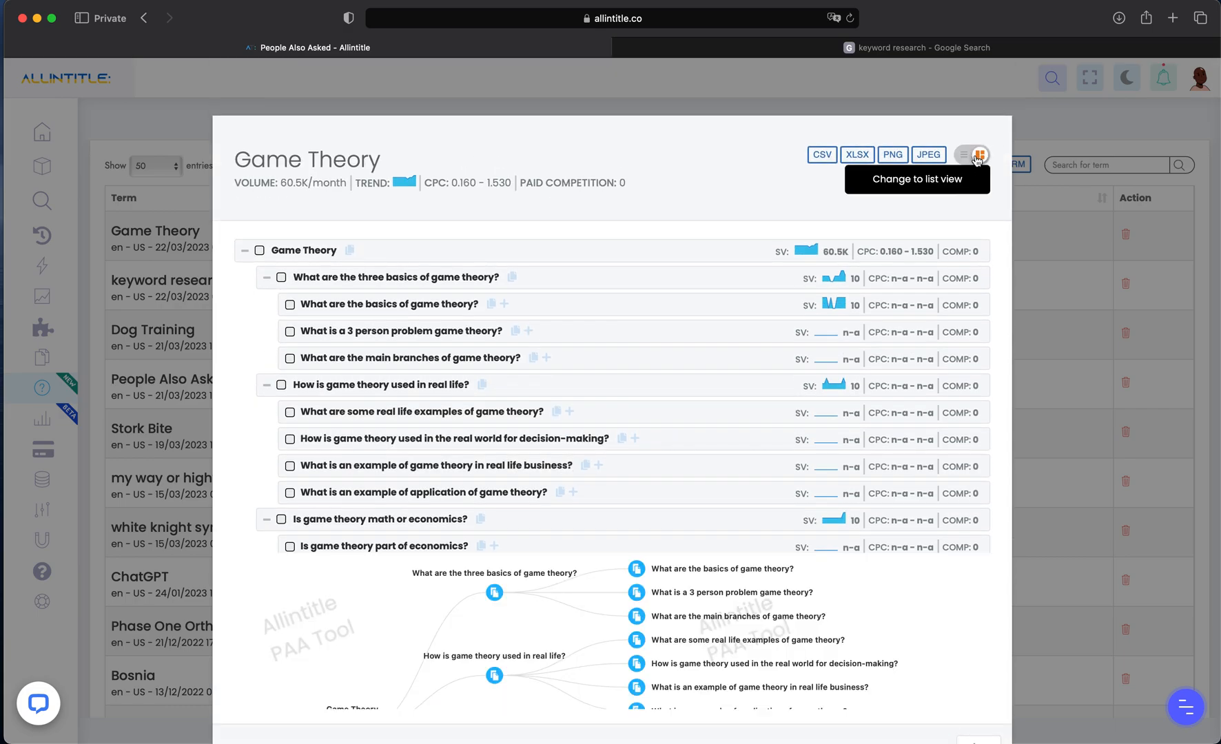
{"action": "left_click", "coordinate": [971, 155]}
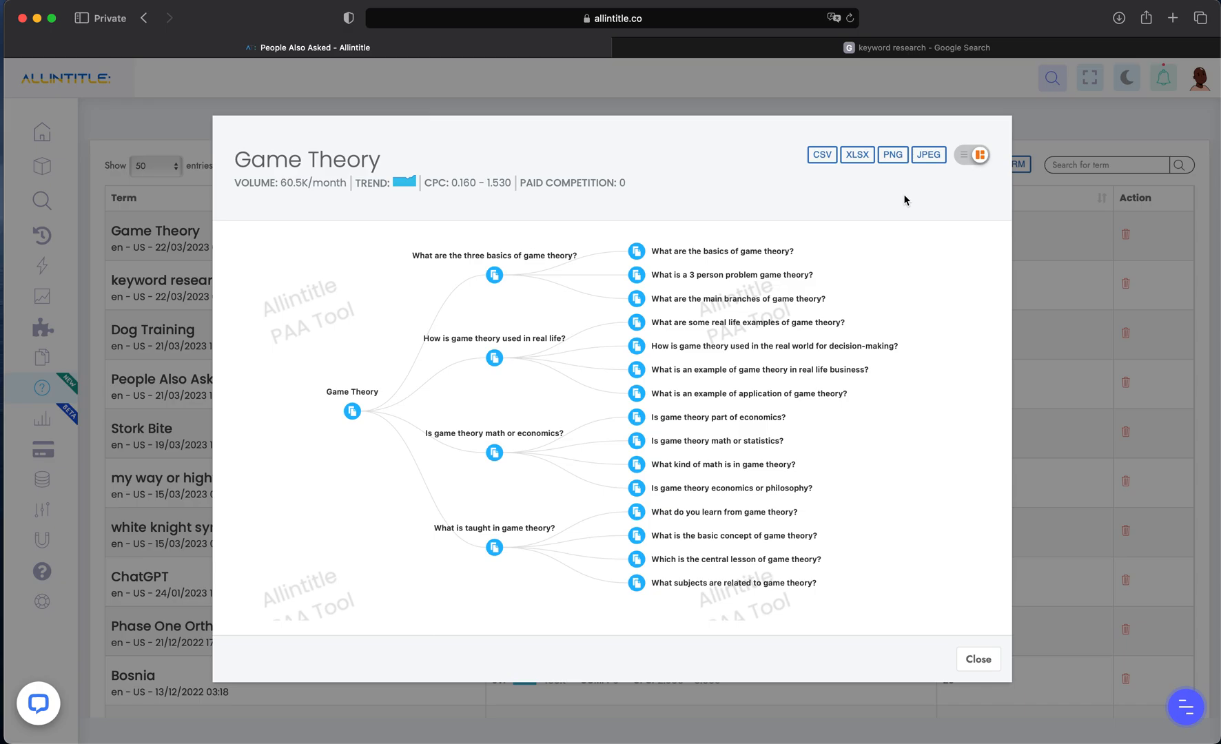
{"action": "mouse_move", "coordinate": [327, 384]}
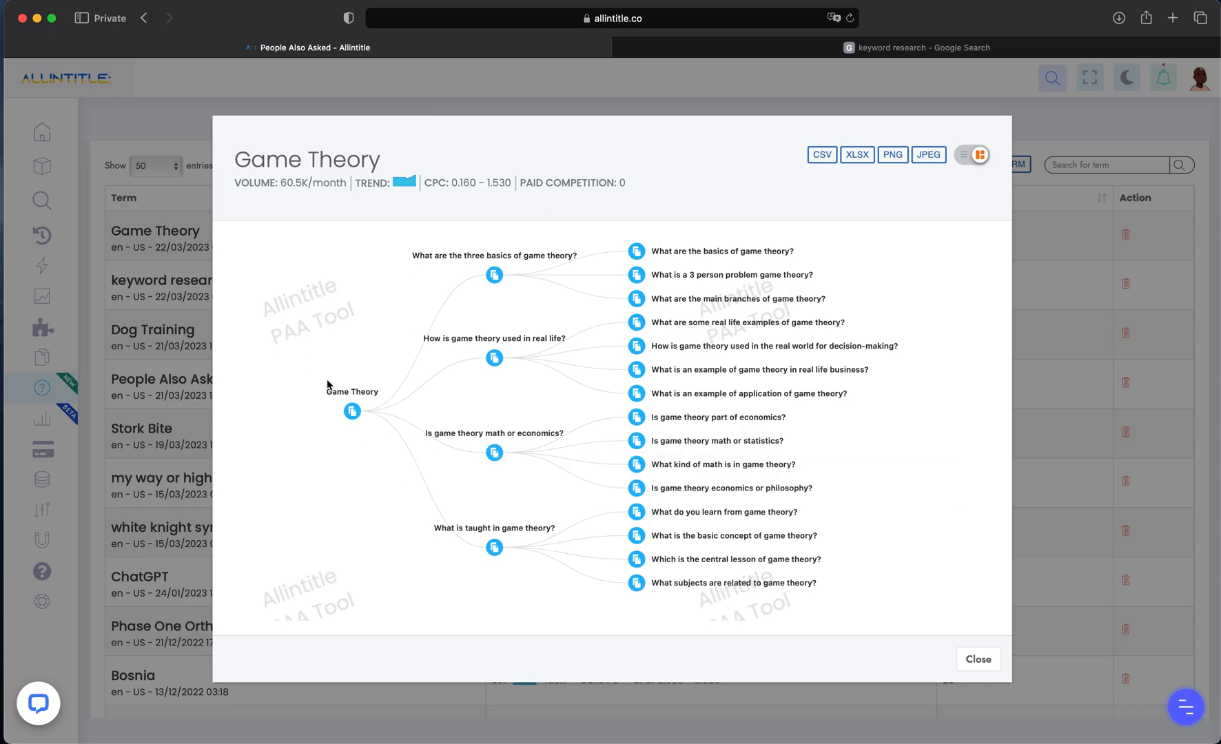
{"action": "mouse_move", "coordinate": [481, 308]}
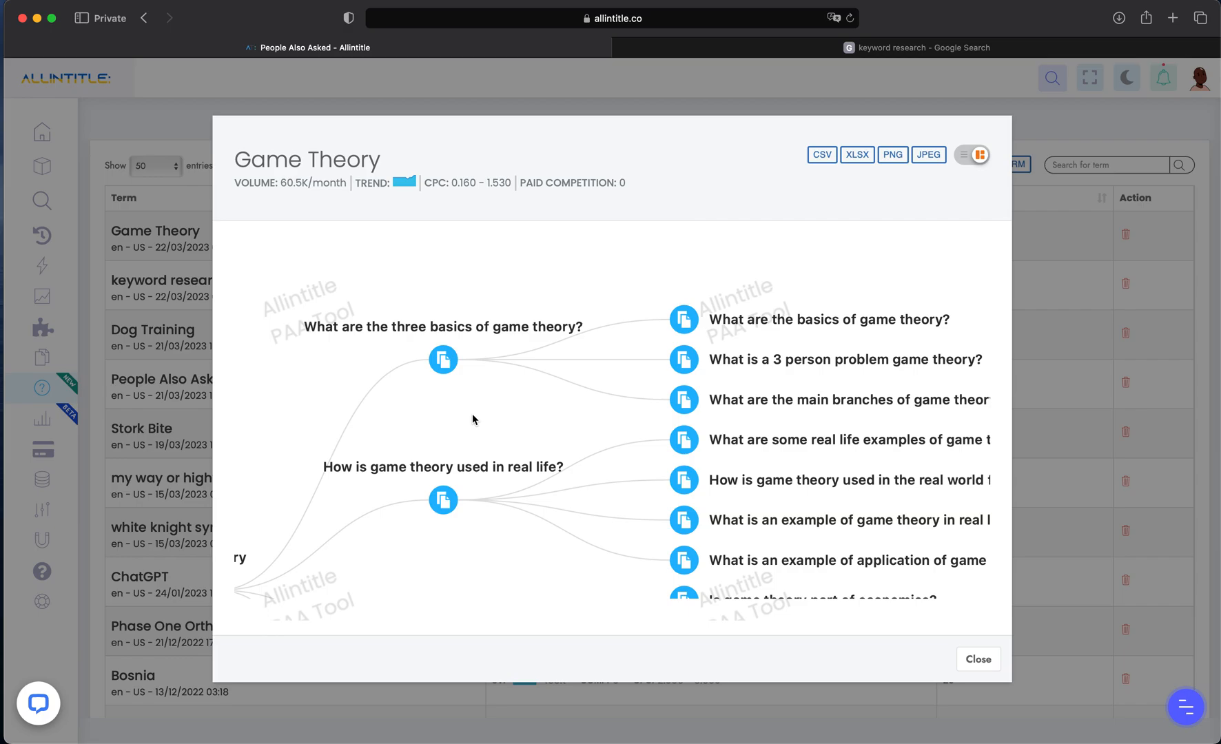
{"action": "mouse_move", "coordinate": [608, 368]}
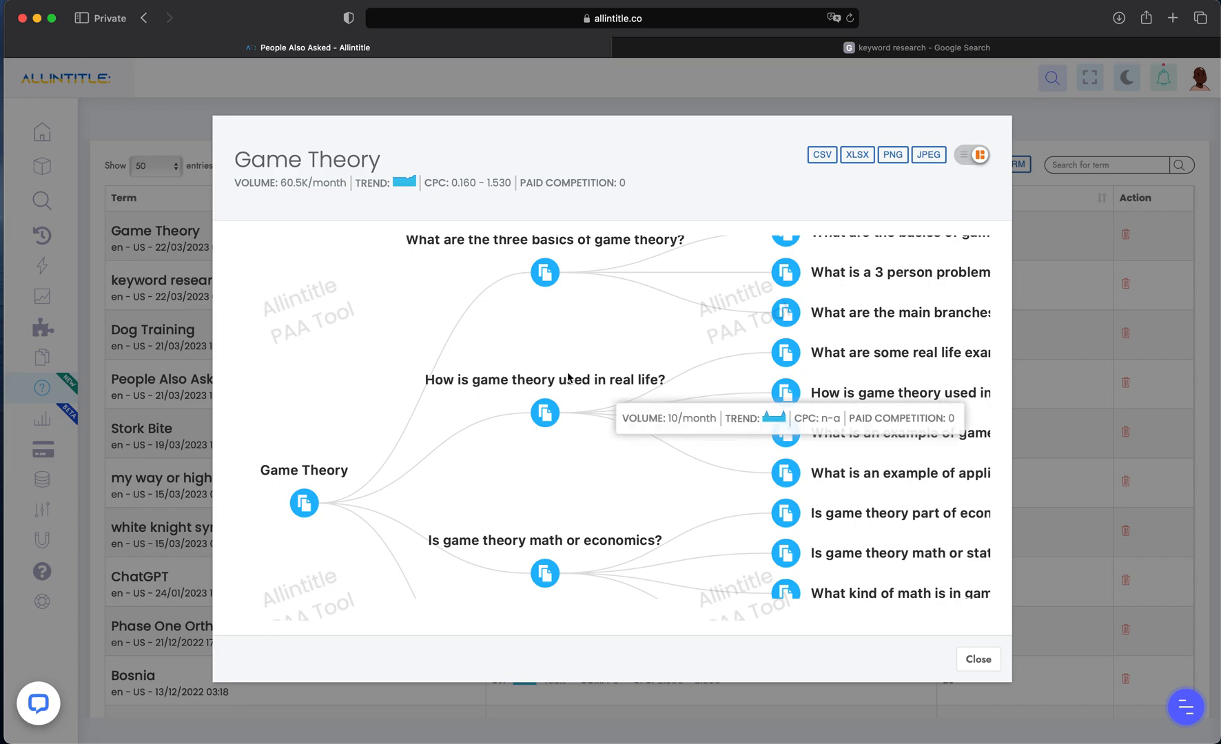
{"action": "mouse_move", "coordinate": [555, 372]}
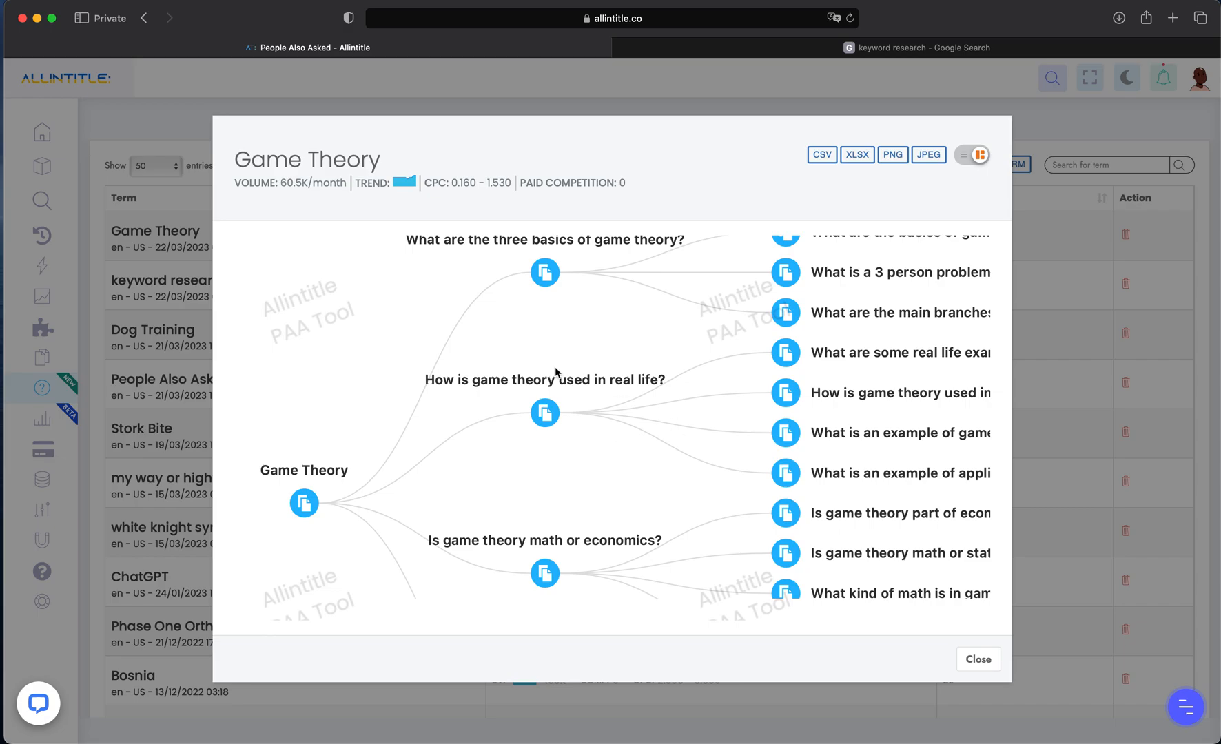
{"action": "mouse_move", "coordinate": [891, 264]}
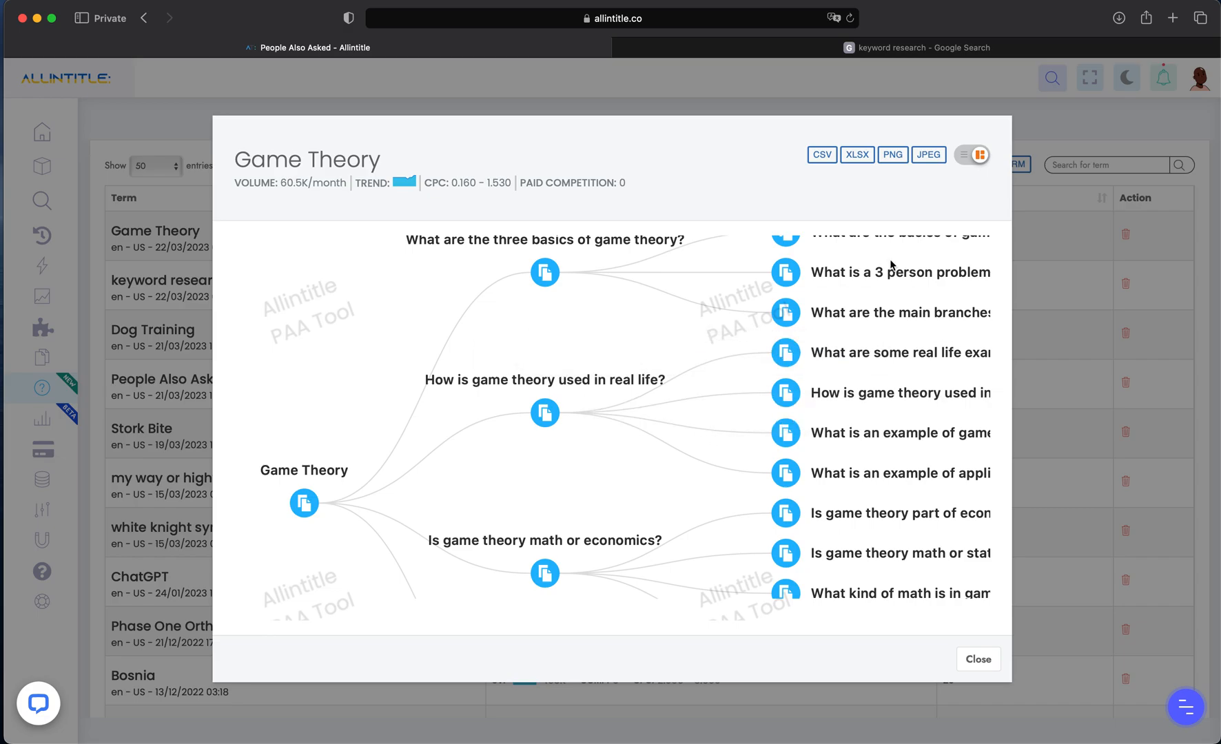
{"action": "left_click", "coordinate": [961, 155]}
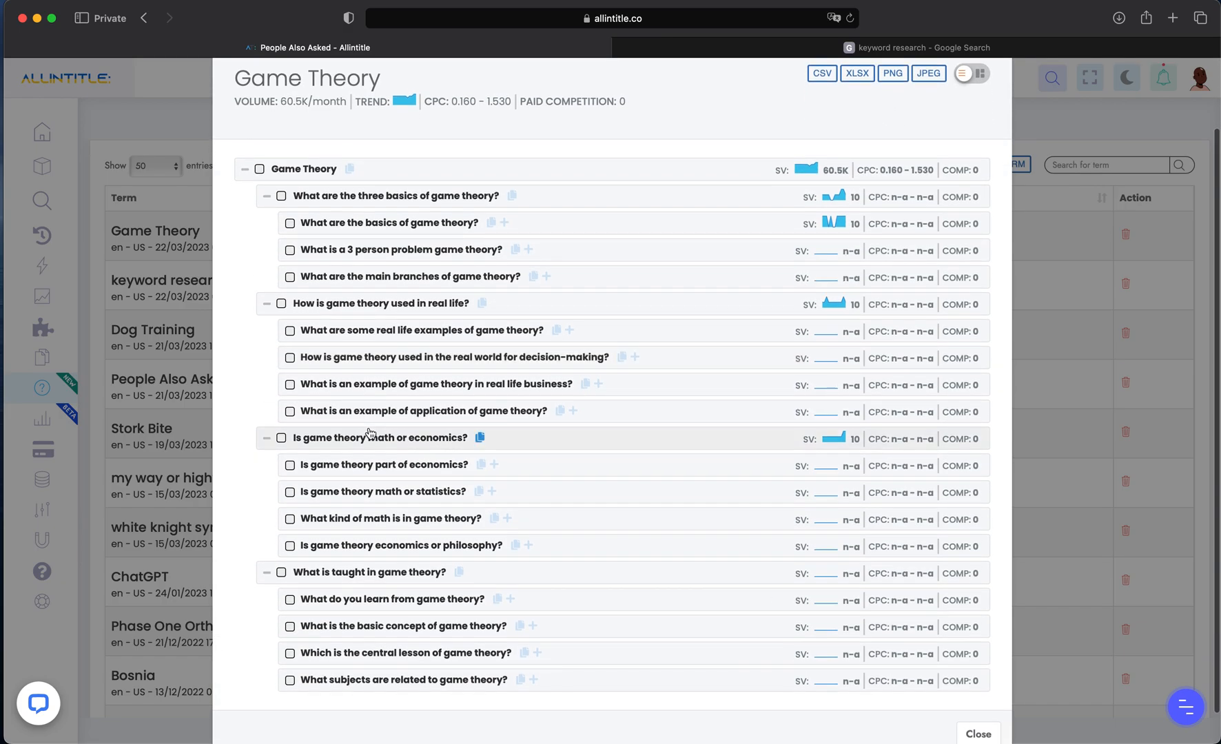
{"action": "mouse_move", "coordinate": [478, 464]}
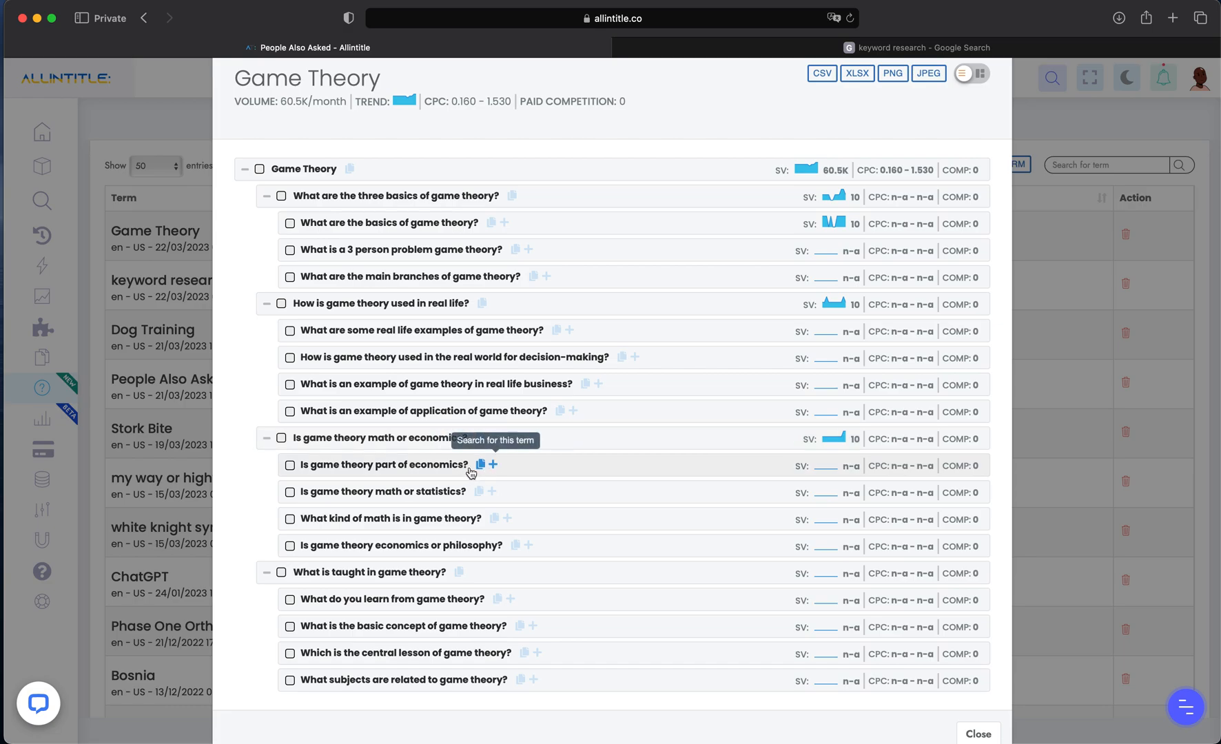
{"action": "mouse_move", "coordinate": [318, 471]}
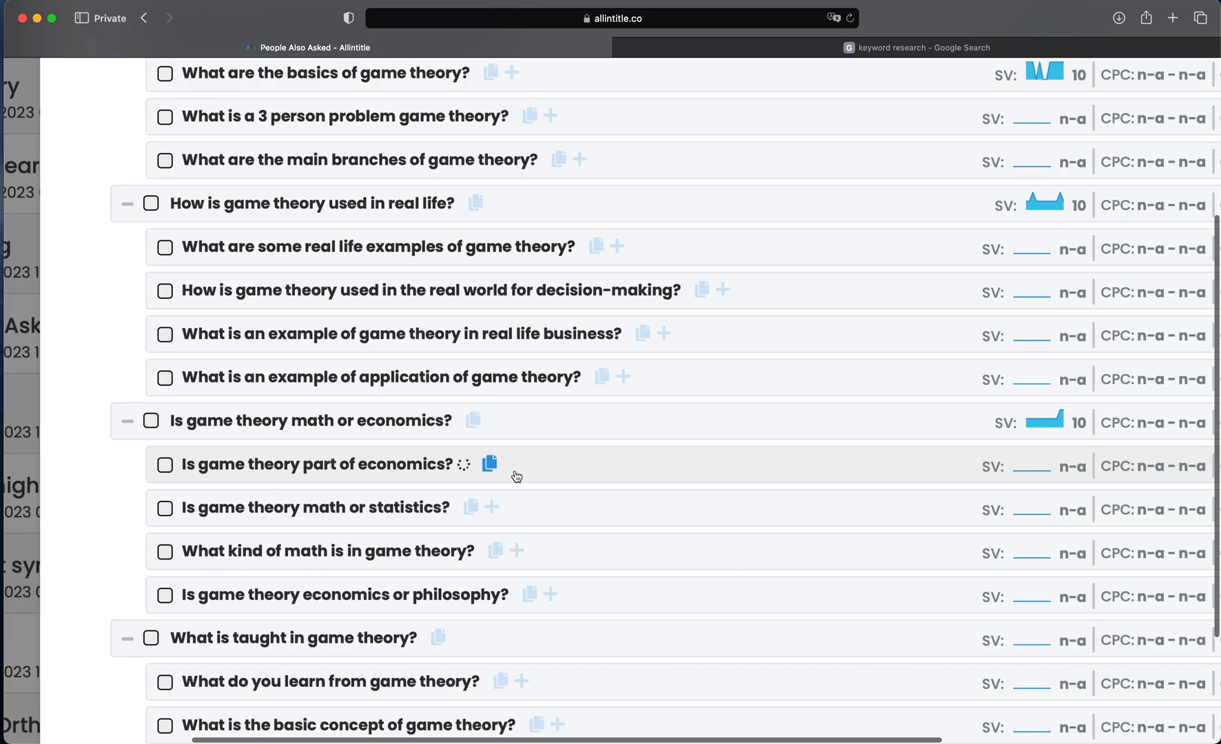
{"action": "mouse_move", "coordinate": [187, 477]}
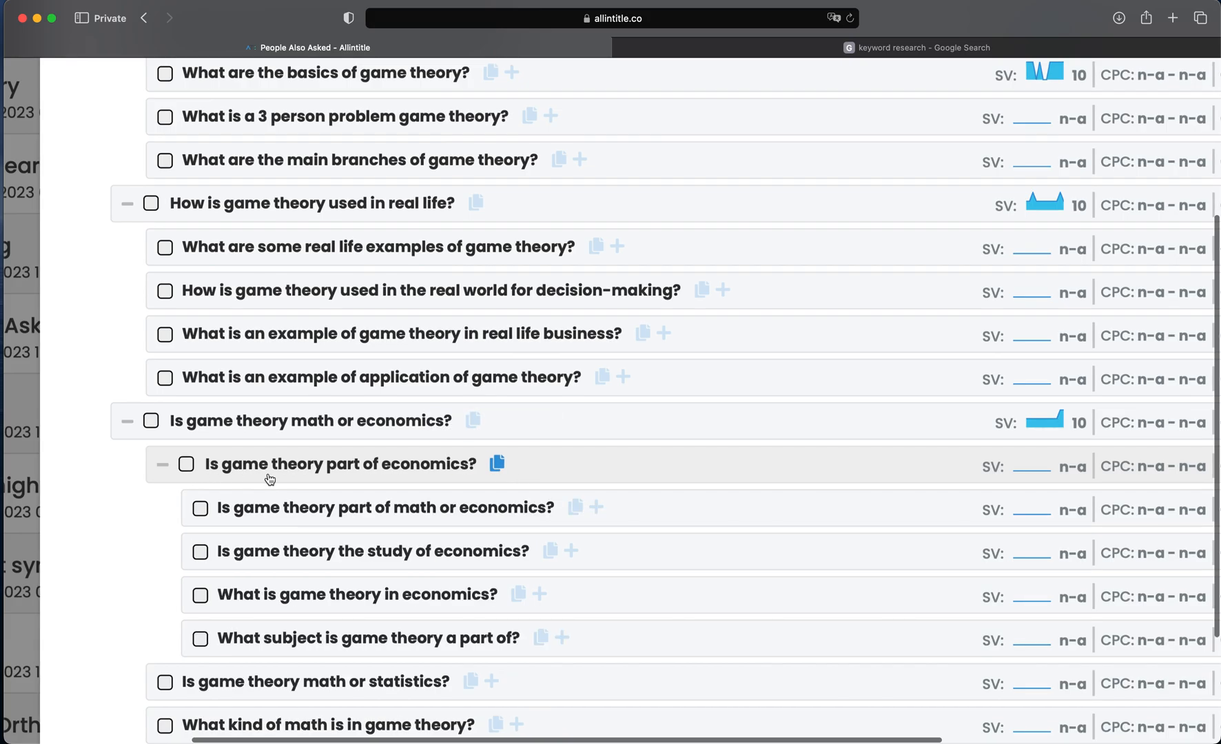
{"action": "mouse_move", "coordinate": [569, 557]}
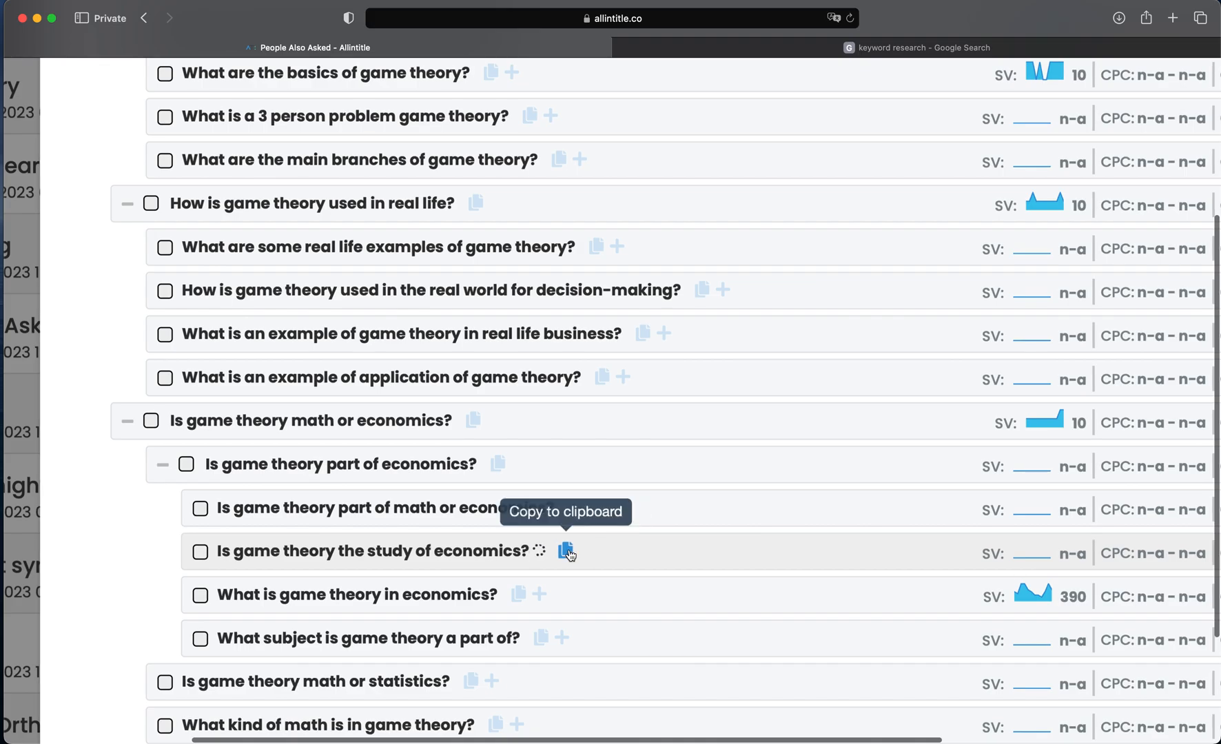
Load sub-questions under 'Is game theory the study of economics?'.
{"action": "left_click", "coordinate": [199, 551]}
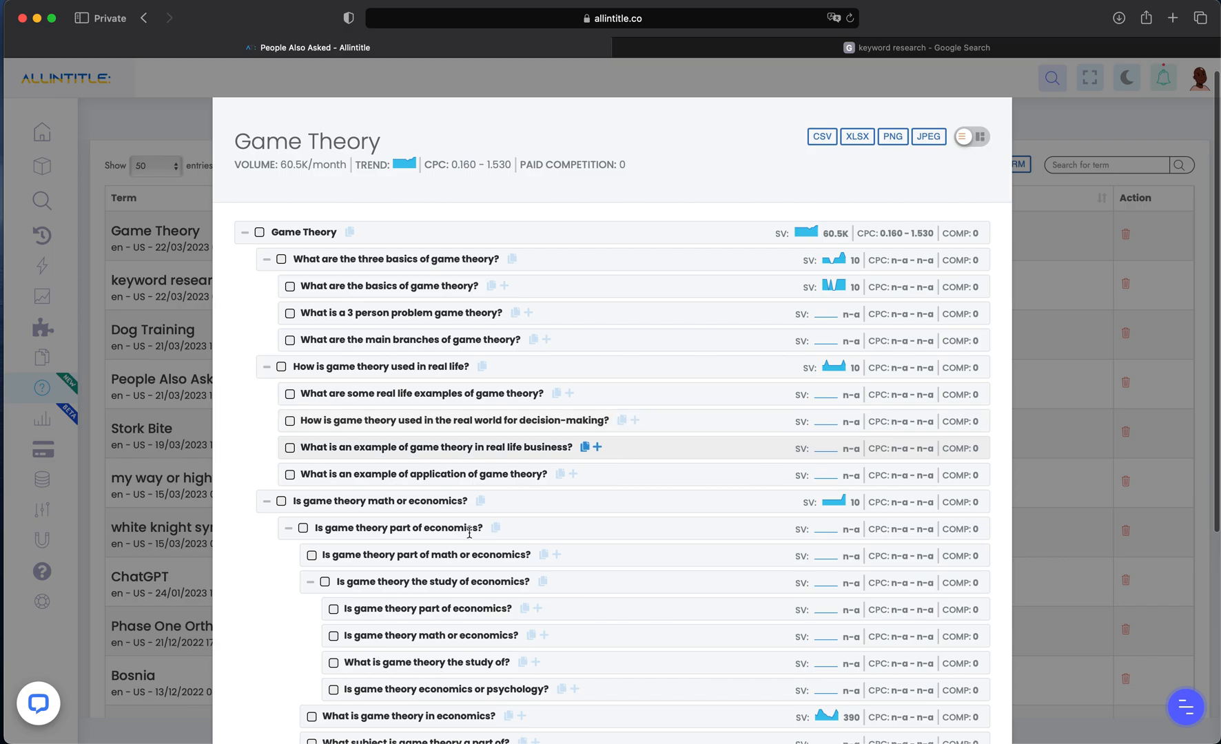
View the expanded tree with economics sub-questions as a graph, then return to the list.
{"action": "left_click", "coordinate": [979, 137]}
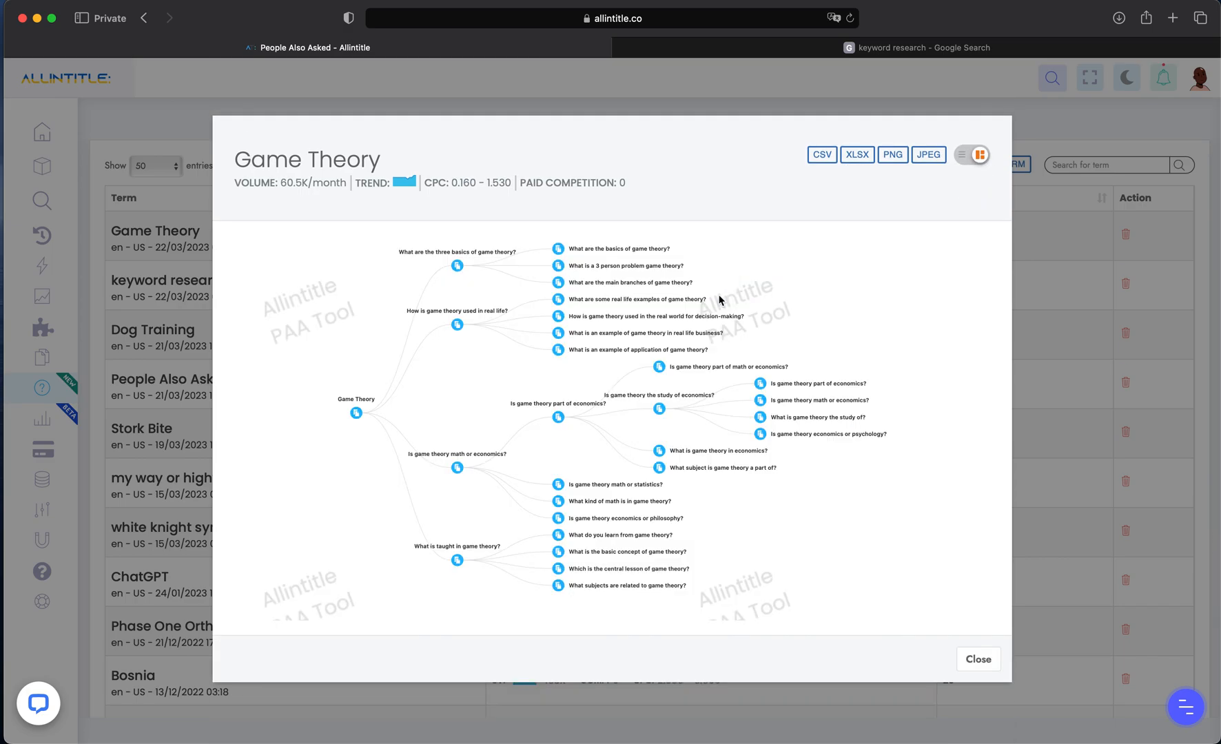
{"action": "mouse_move", "coordinate": [482, 375]}
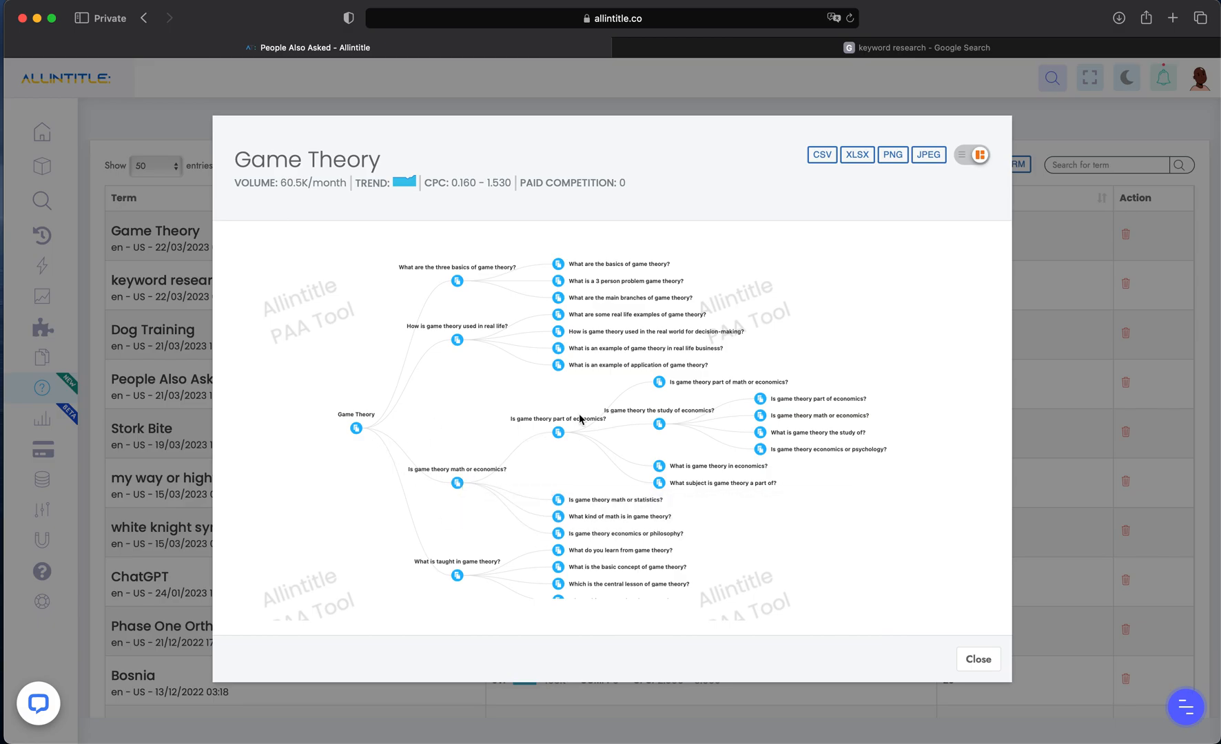
{"action": "mouse_move", "coordinate": [558, 432]}
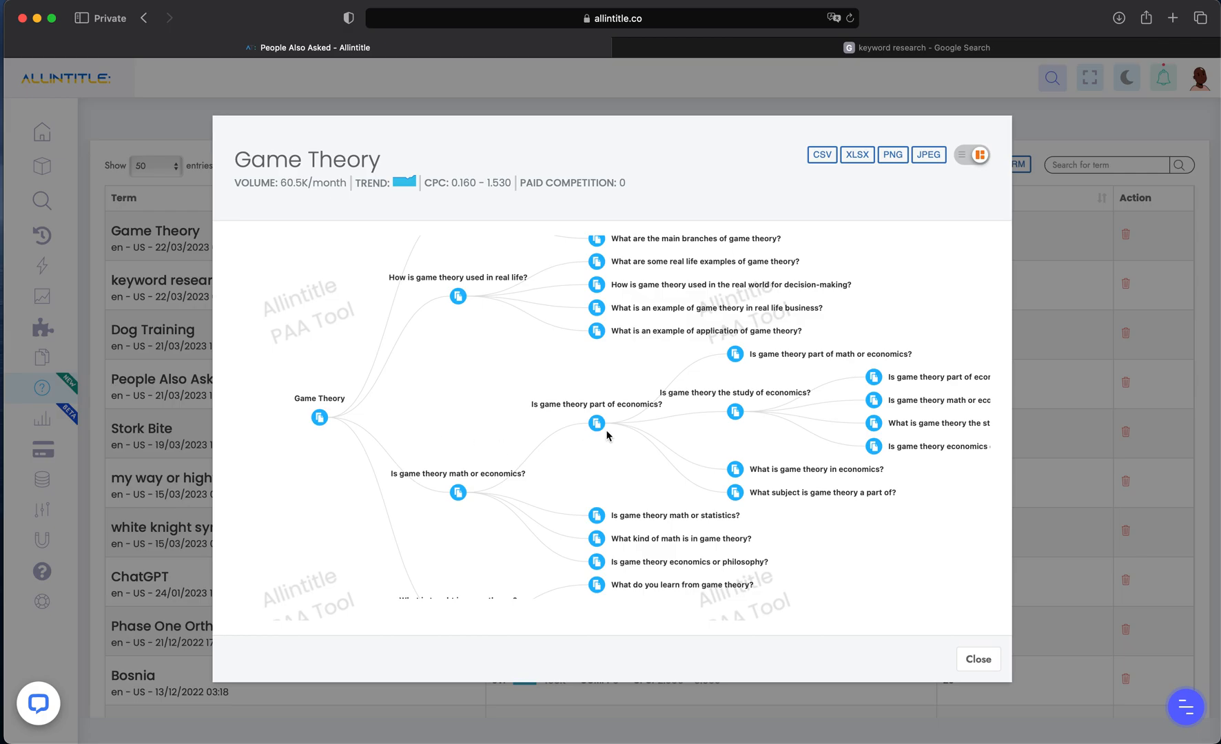
{"action": "mouse_move", "coordinate": [817, 450]}
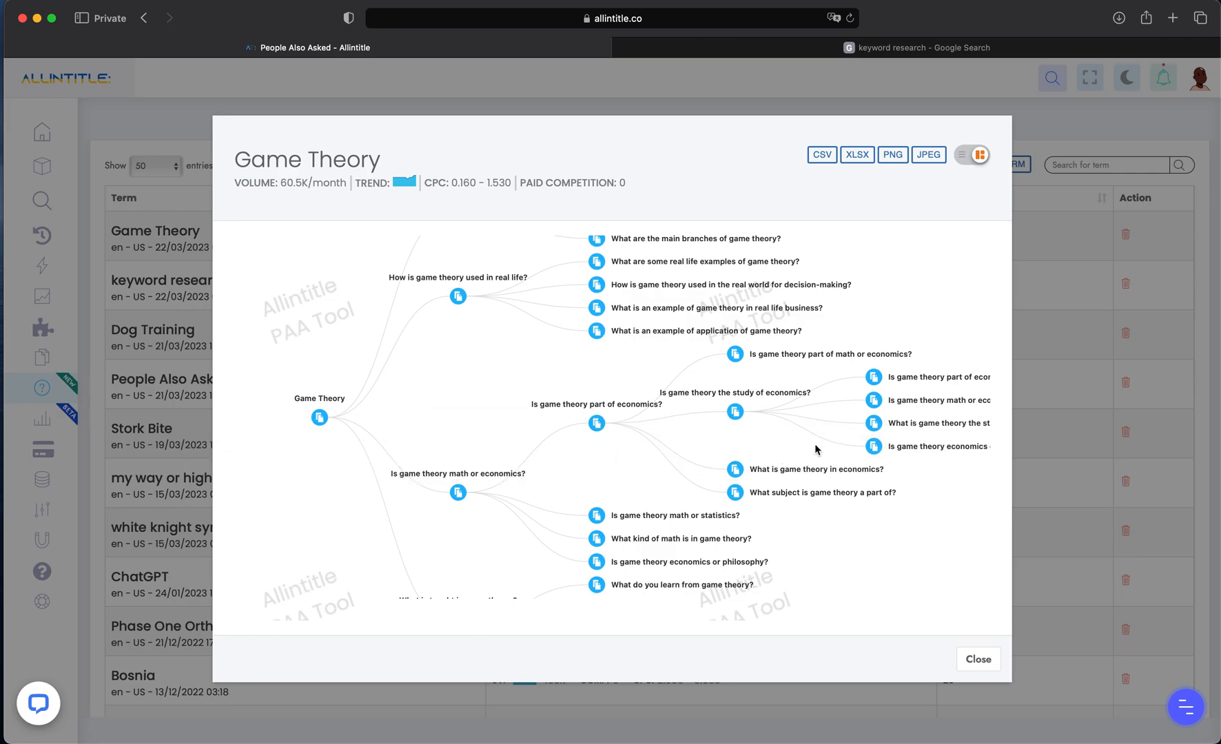
{"action": "mouse_move", "coordinate": [774, 391]}
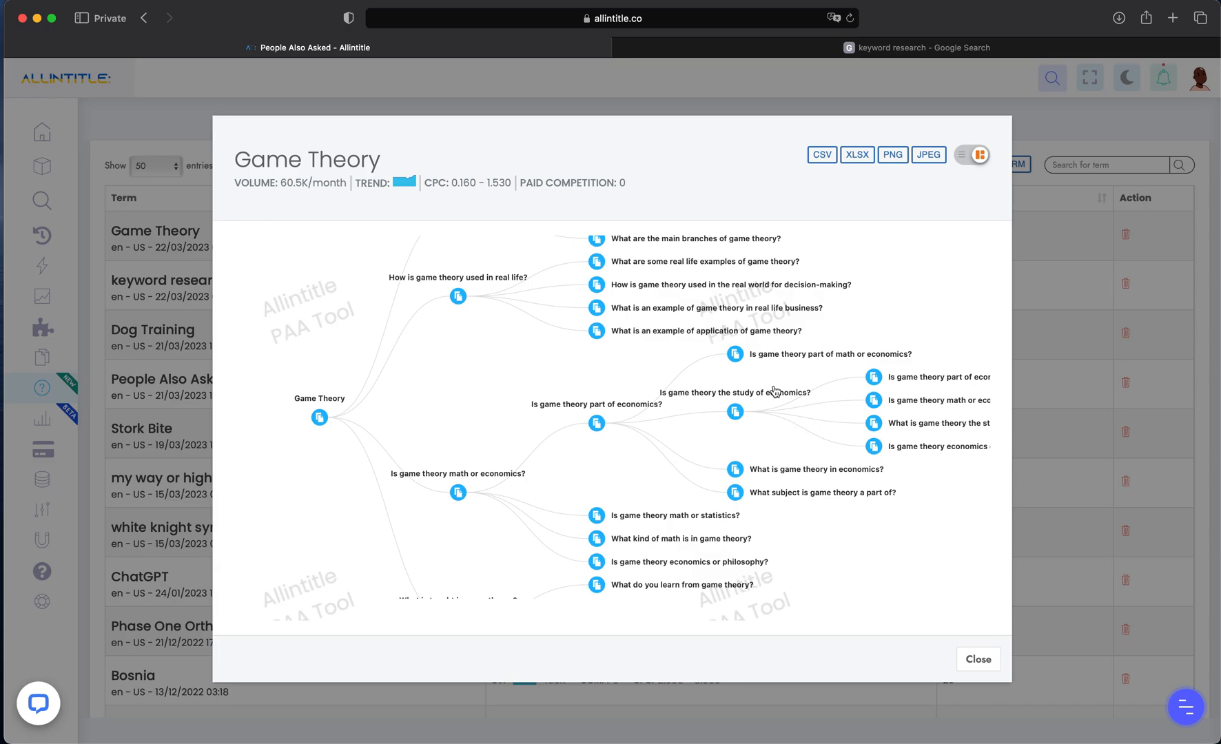
{"action": "mouse_move", "coordinate": [864, 184]}
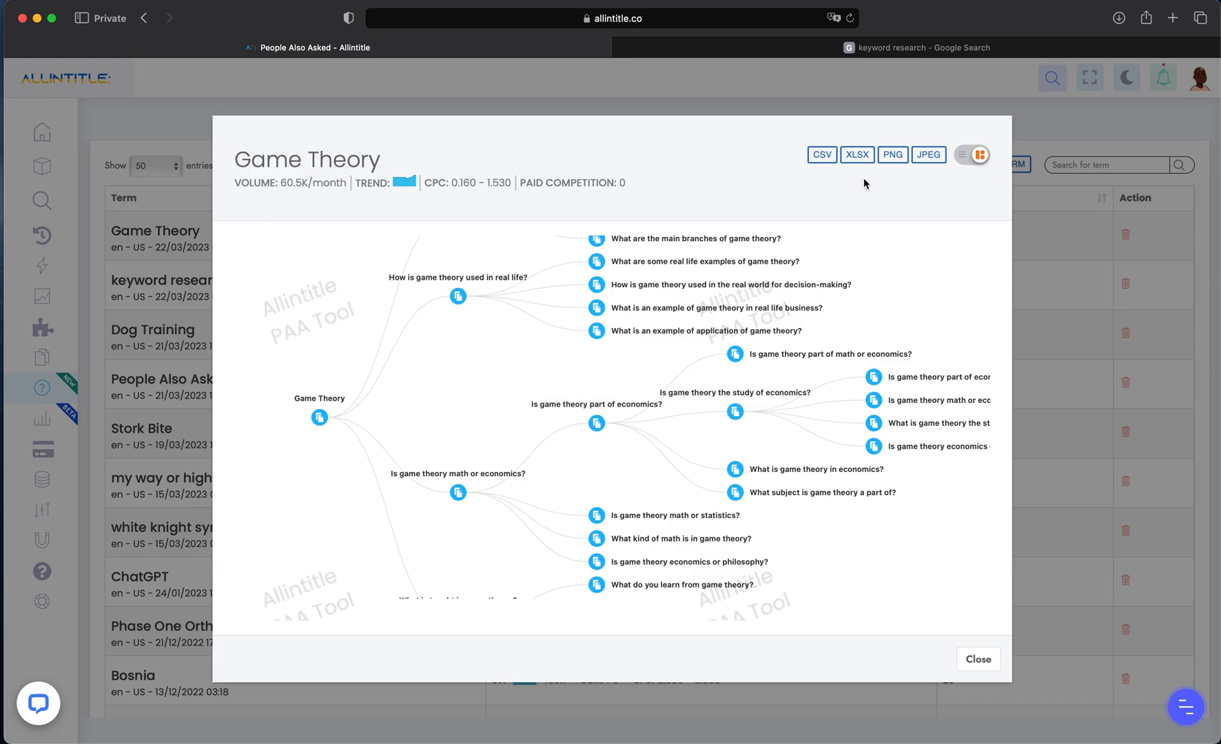
{"action": "left_click", "coordinate": [979, 154]}
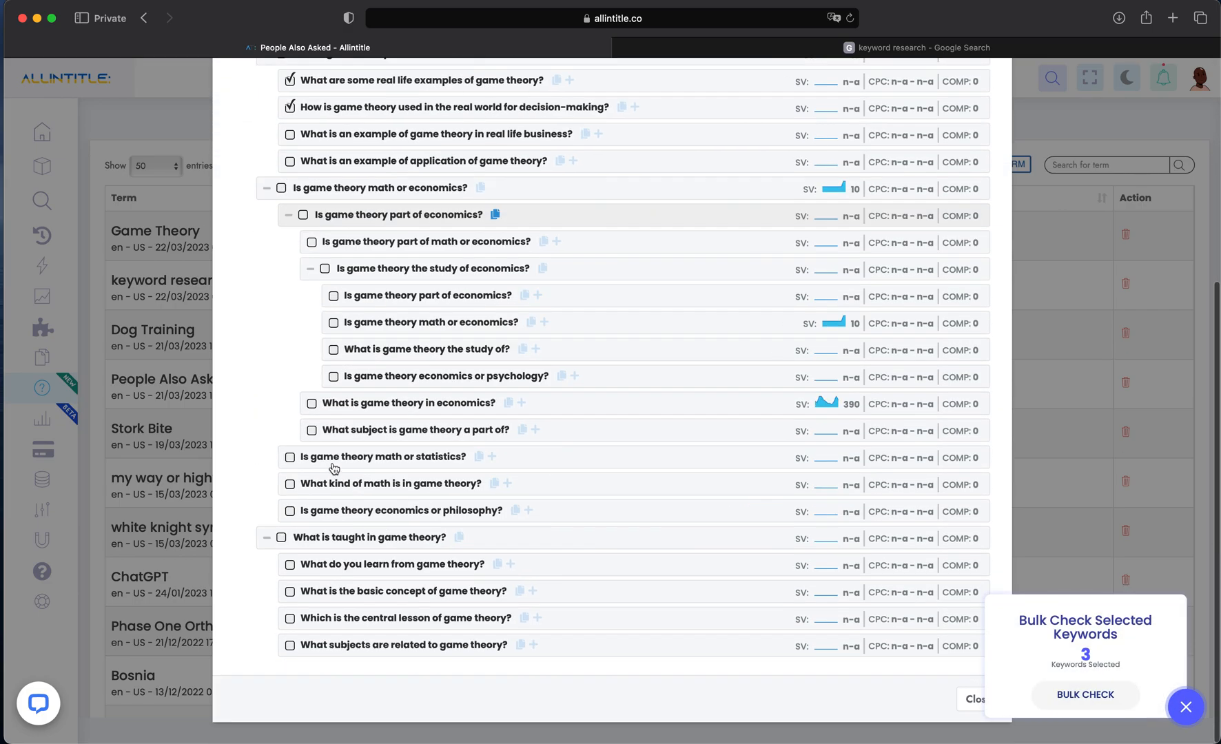
{"action": "mouse_move", "coordinate": [332, 301]}
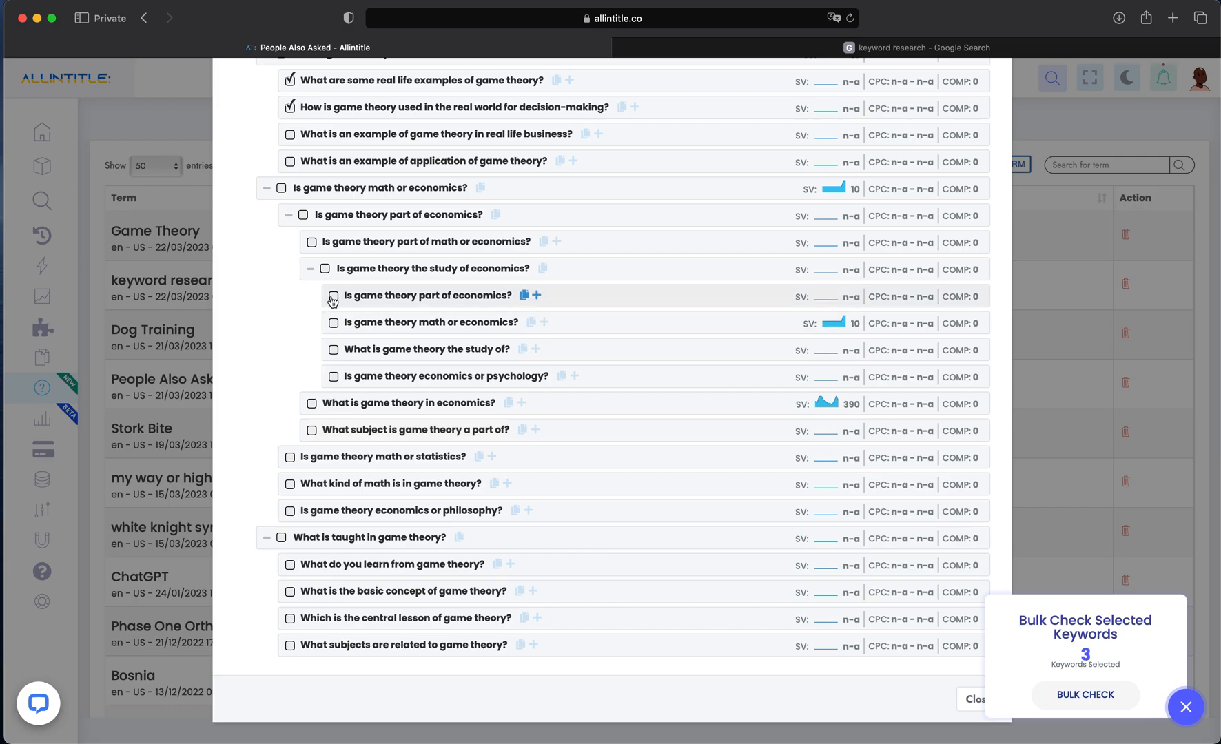
Add 'Is game theory part of economics?' to the bulk check, making four keywords.
{"action": "left_click", "coordinate": [335, 296]}
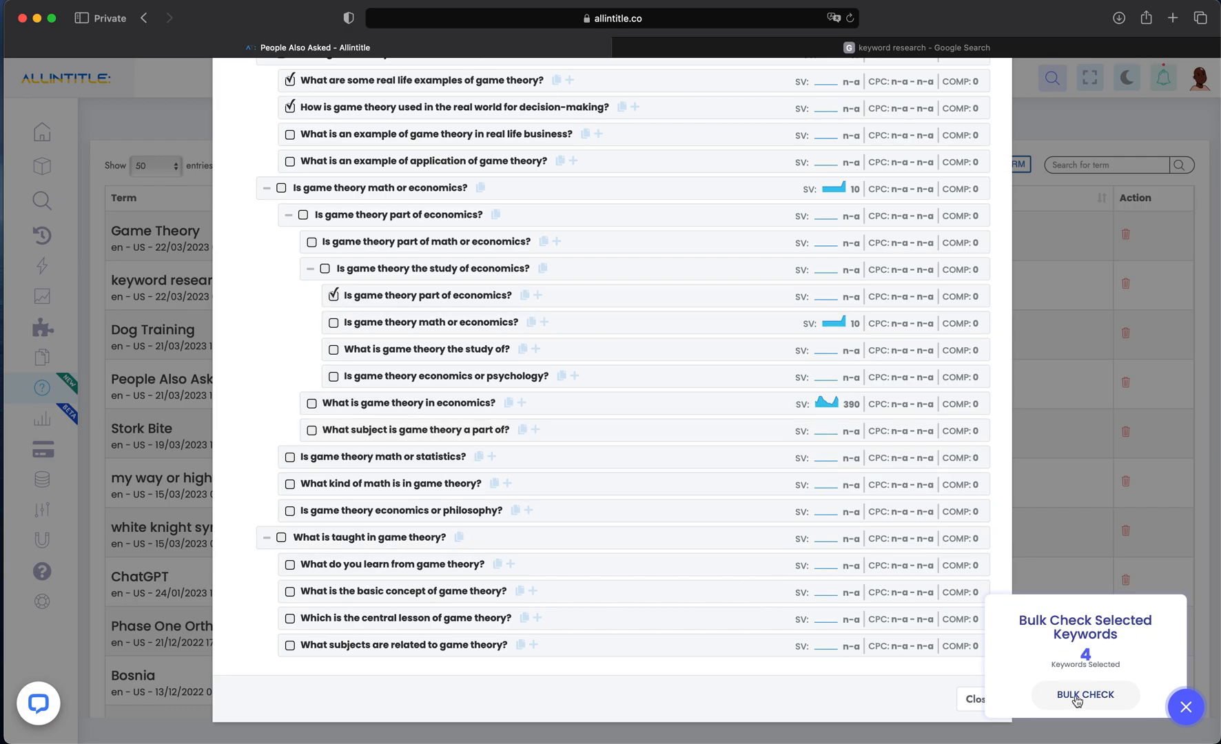